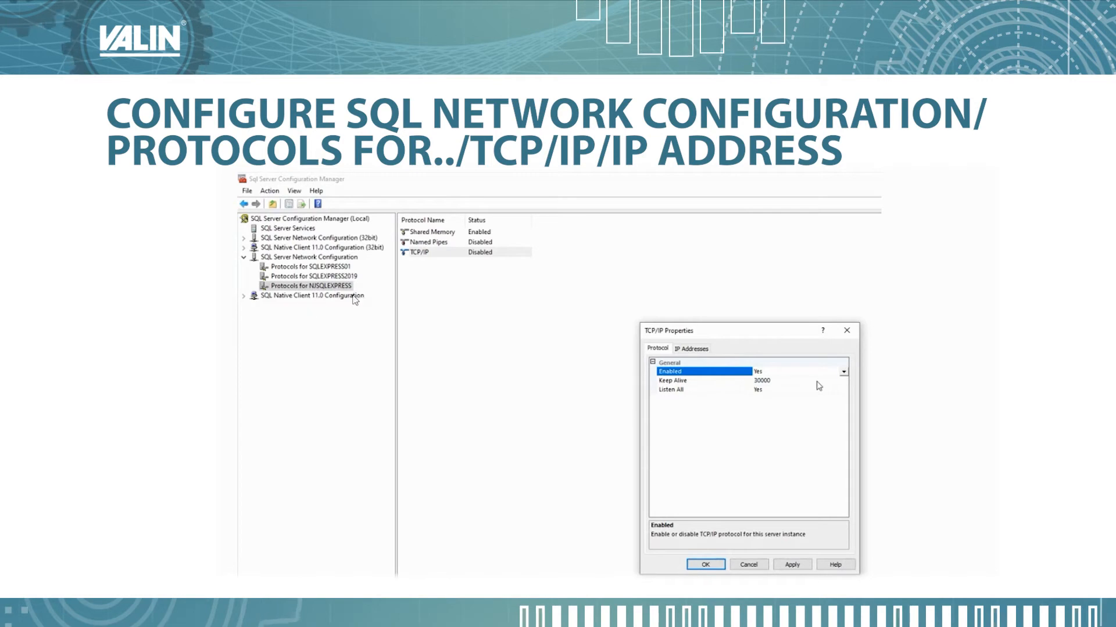
mouse_move(421, 265)
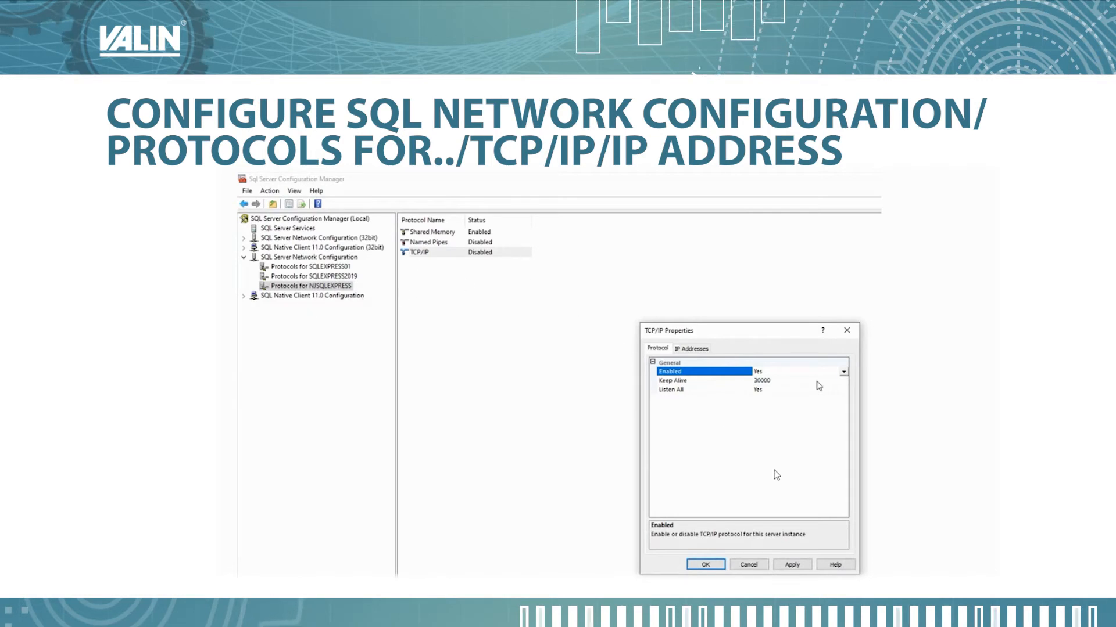
mouse_move(779, 376)
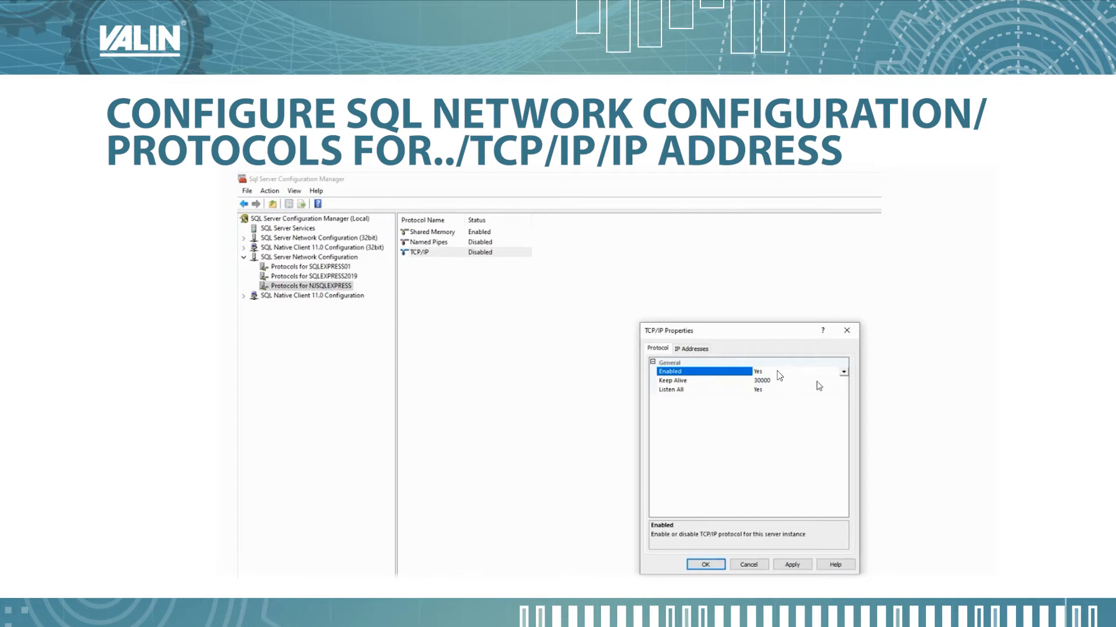
mouse_move(844, 383)
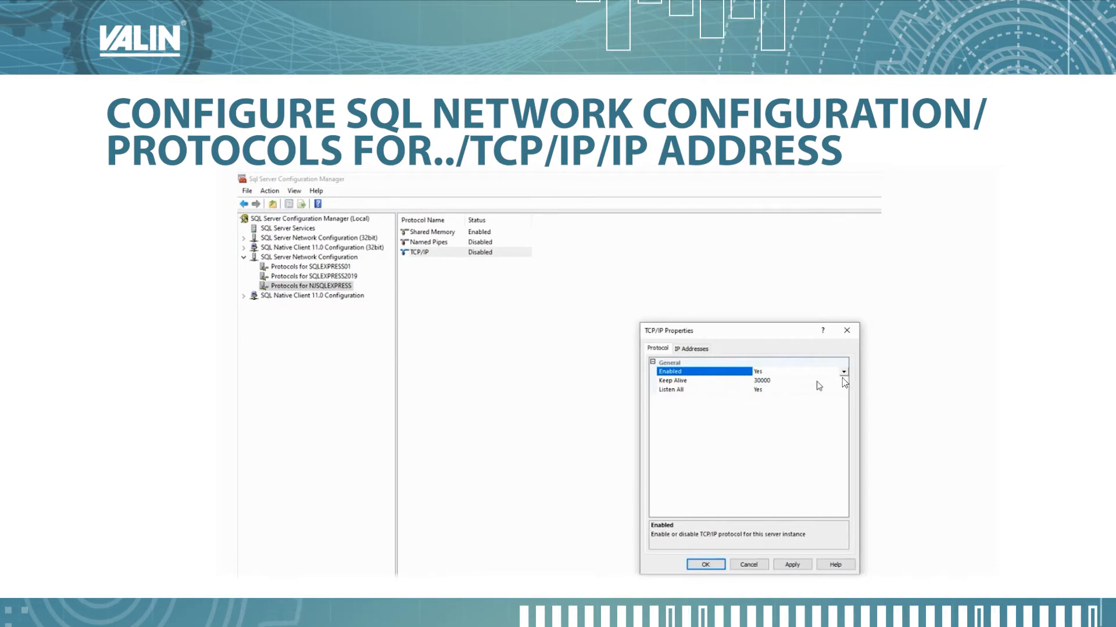
mouse_move(821, 380)
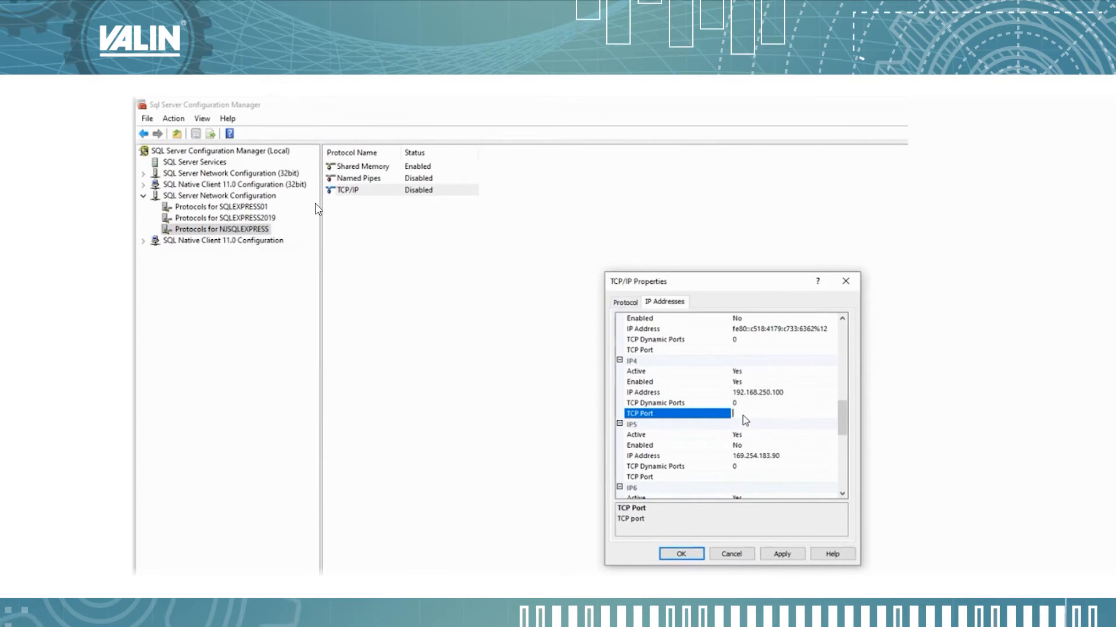
mouse_move(365, 200)
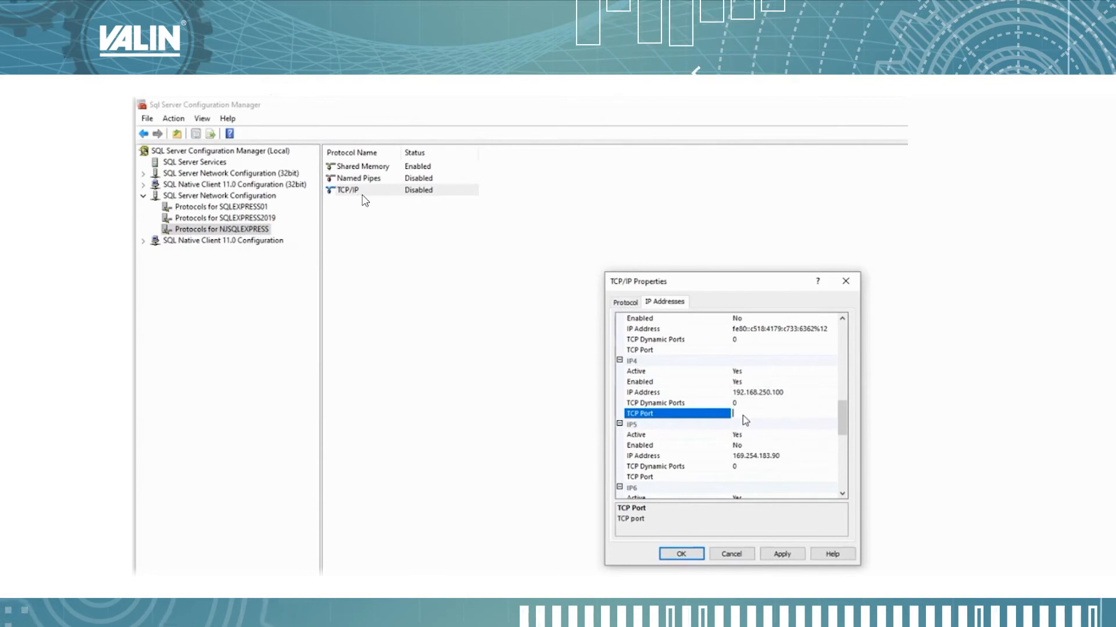
mouse_move(779, 409)
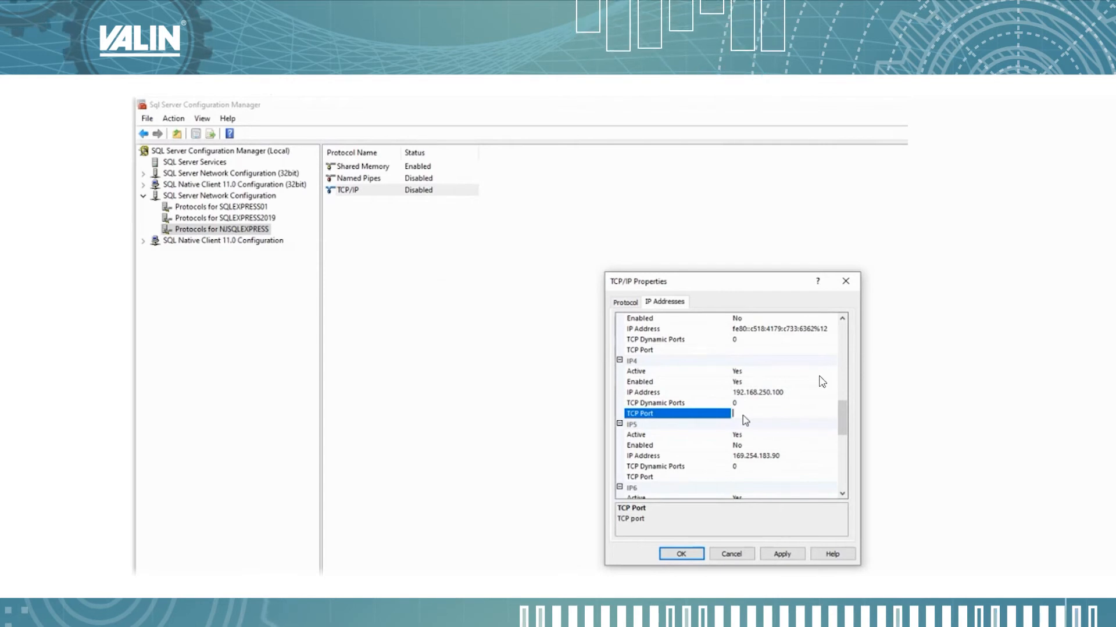
mouse_move(774, 411)
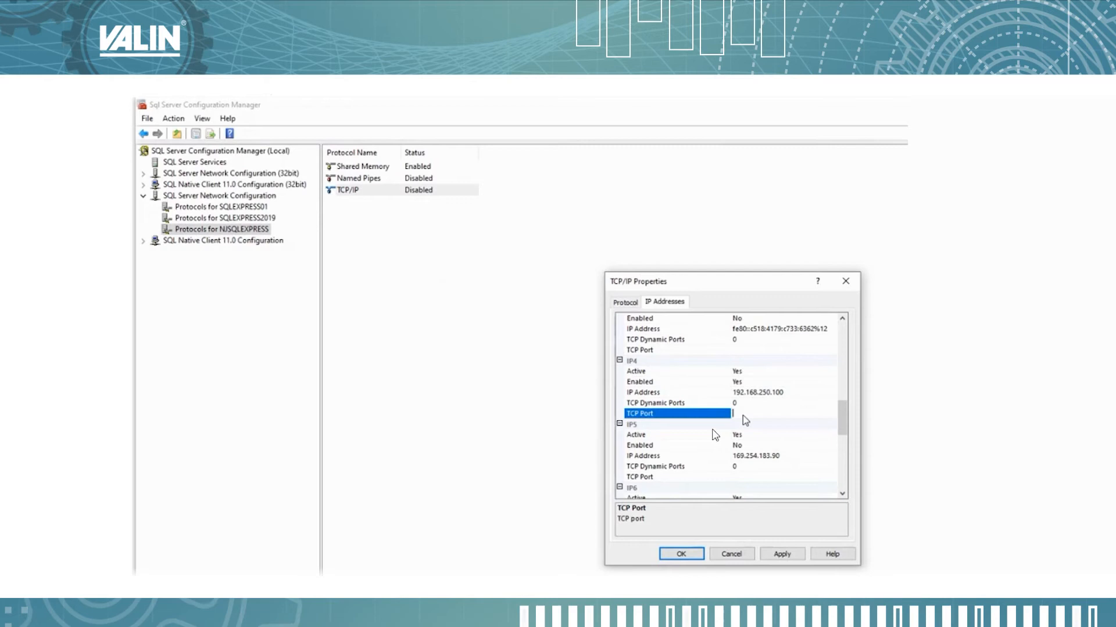
mouse_move(666, 425)
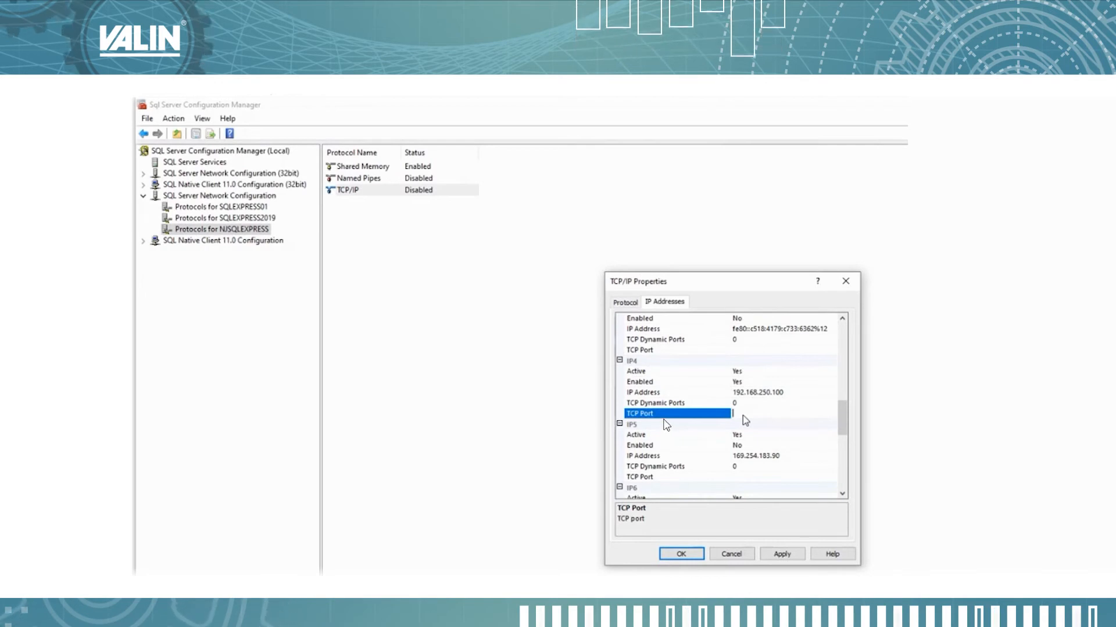
mouse_move(774, 419)
text(1433)
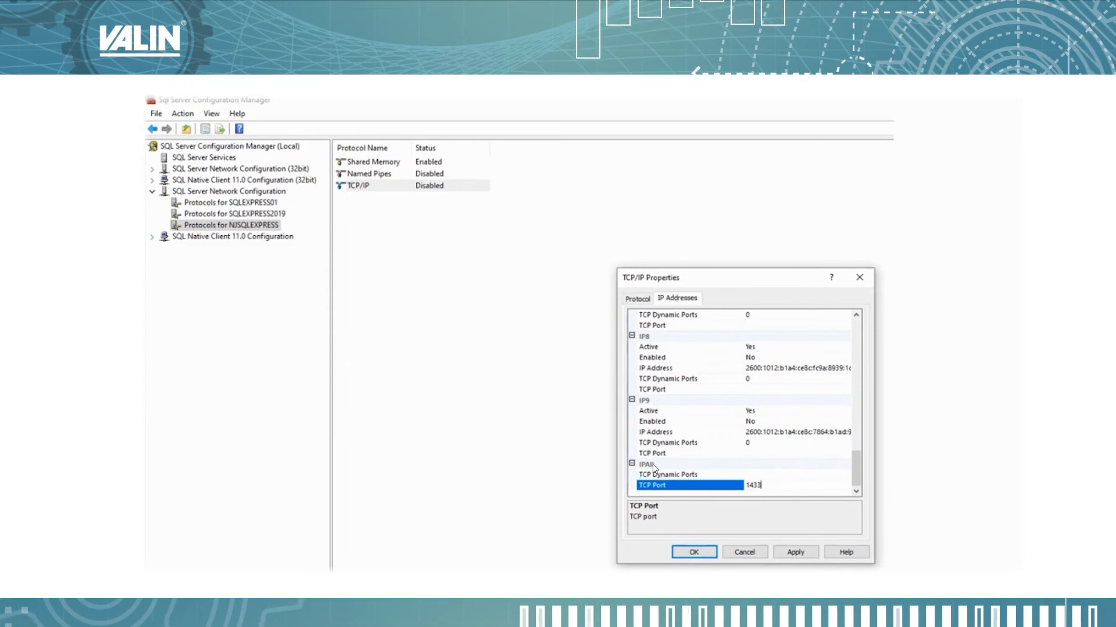
mouse_move(674, 493)
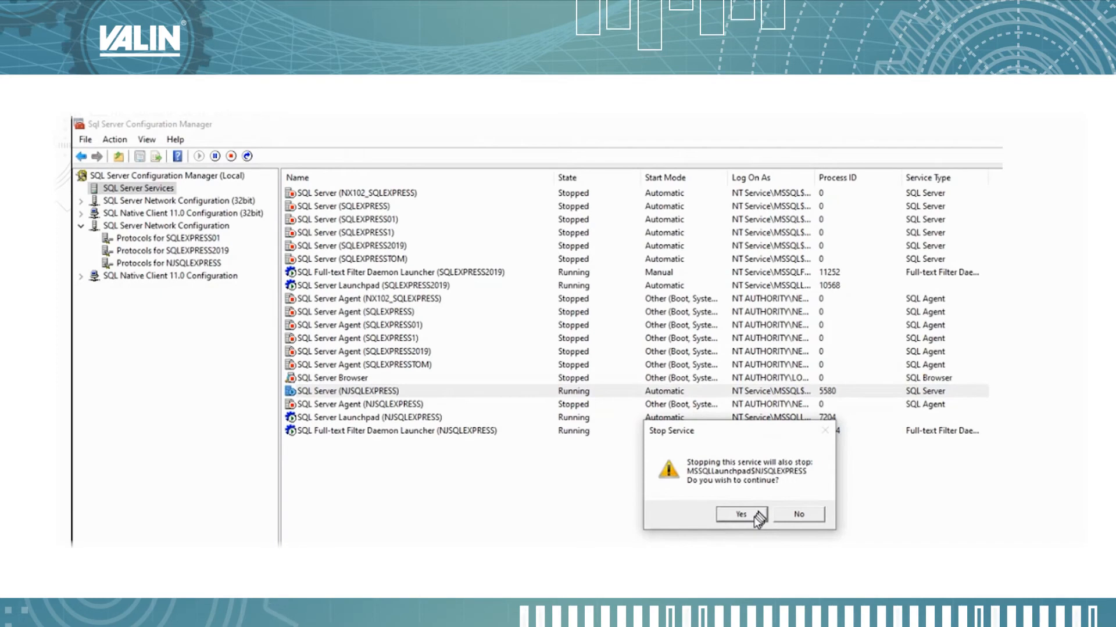
mouse_move(237, 426)
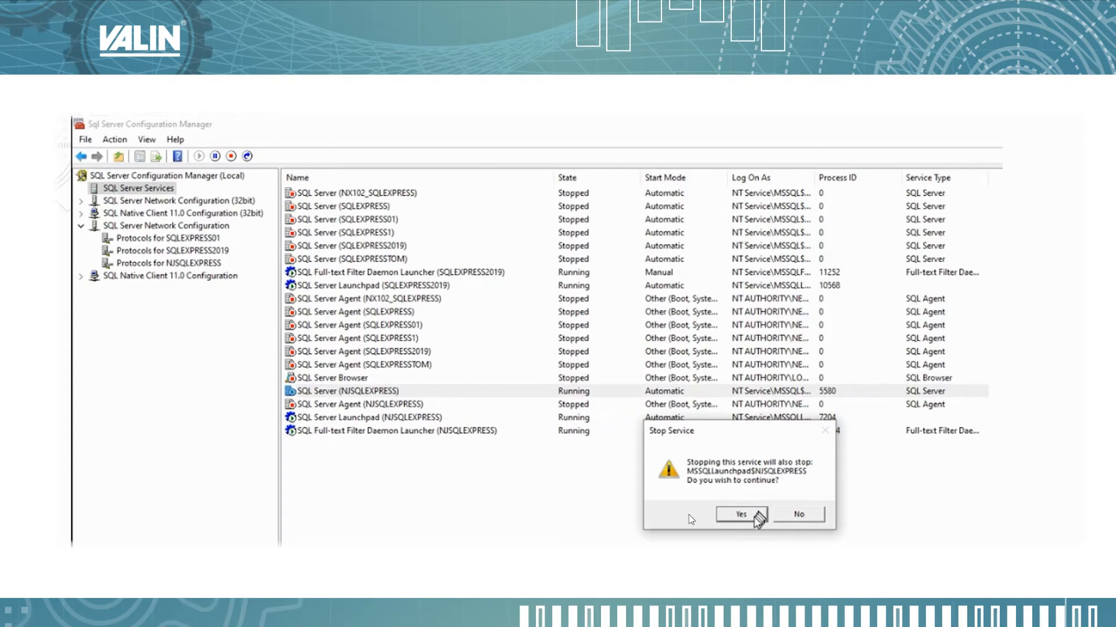
- Confirm stopping the SQL Server (NJSQLEXPRESS) service, then start it again
click(741, 514)
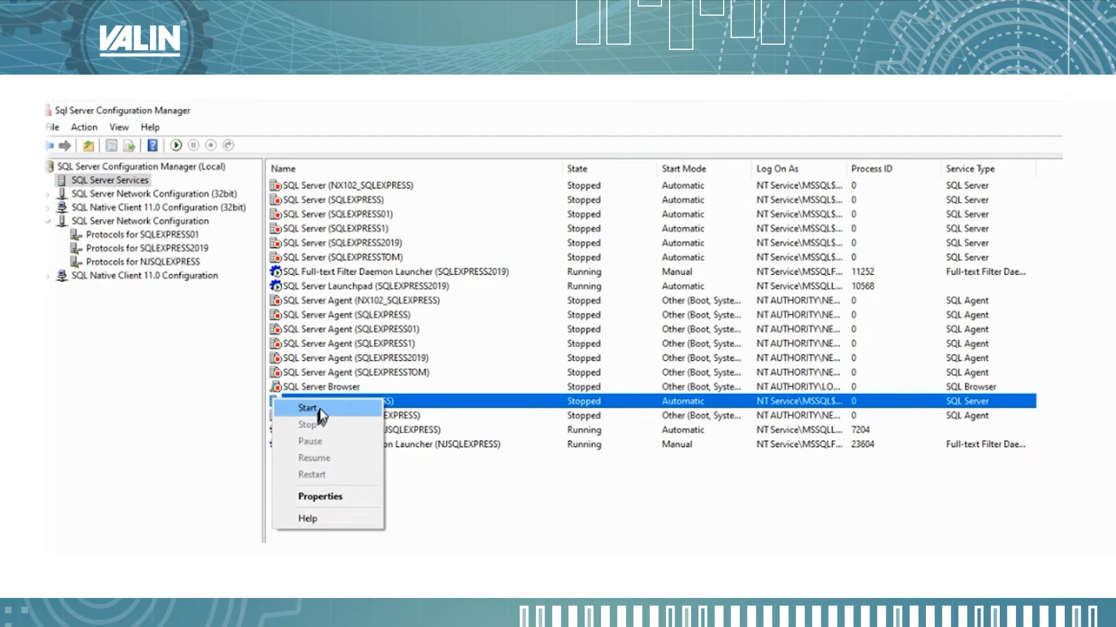
click(308, 408)
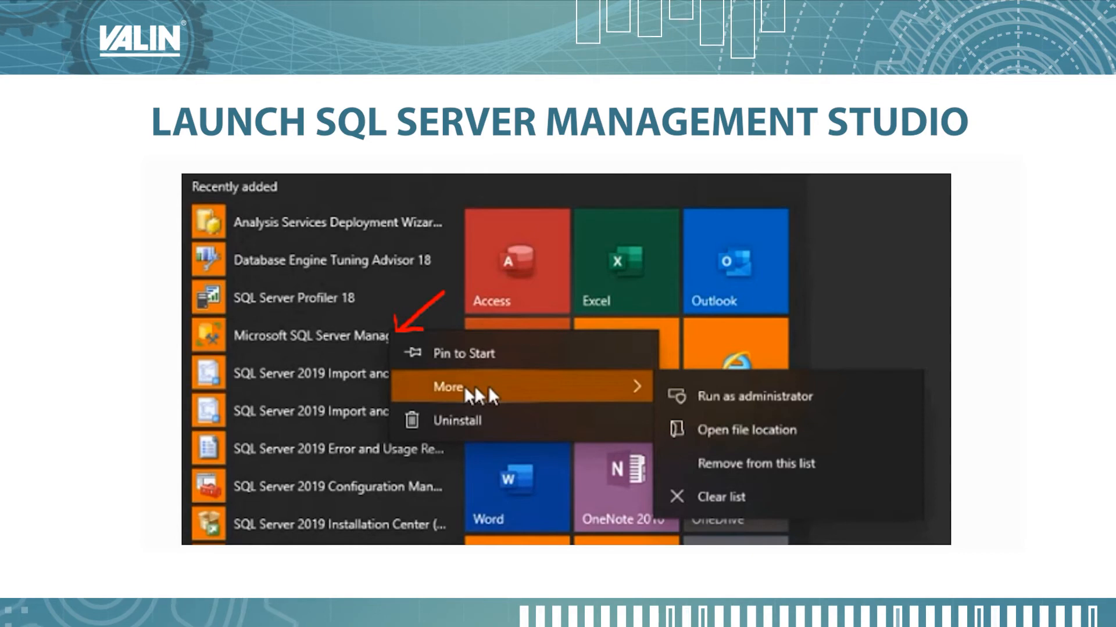
mouse_move(802, 441)
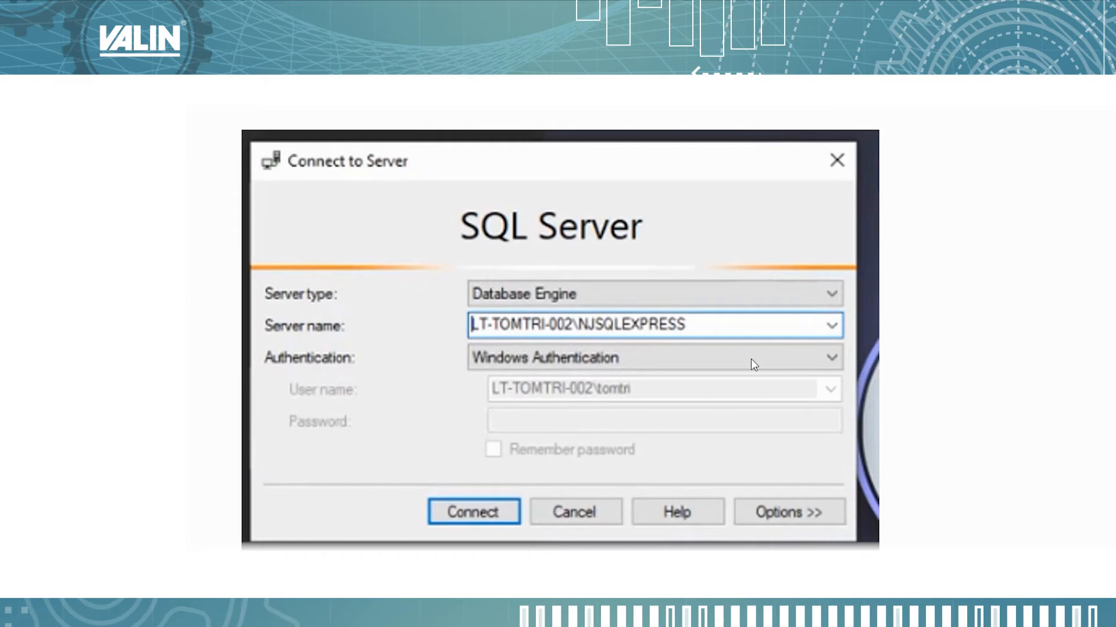
mouse_move(592, 336)
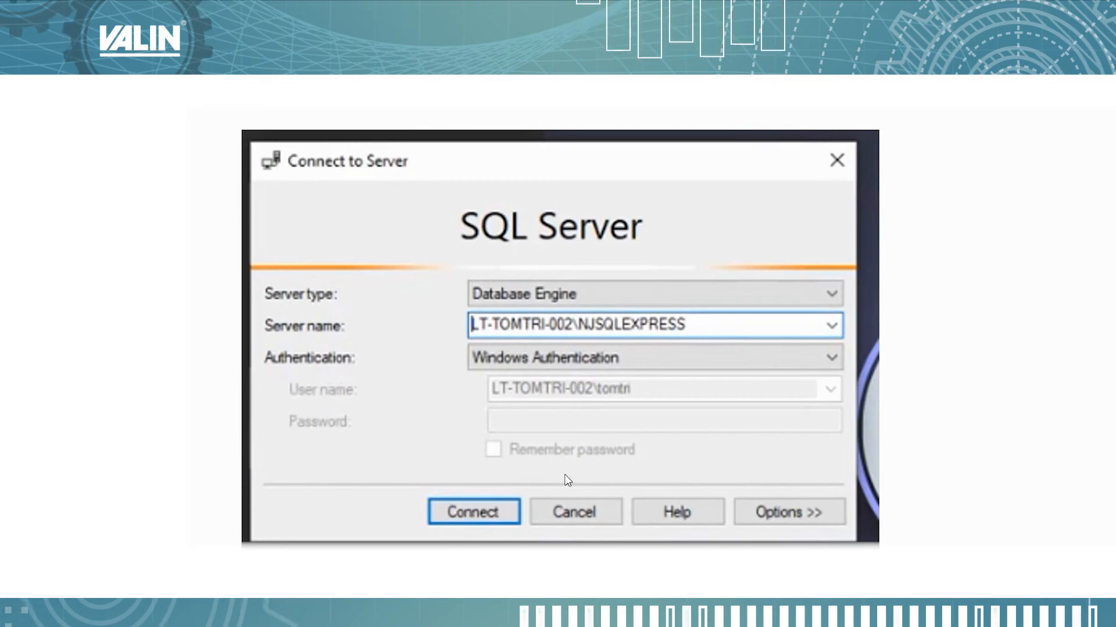
- Connect to the NJSQLEXPRESS Database Engine using Windows Authentication
click(472, 512)
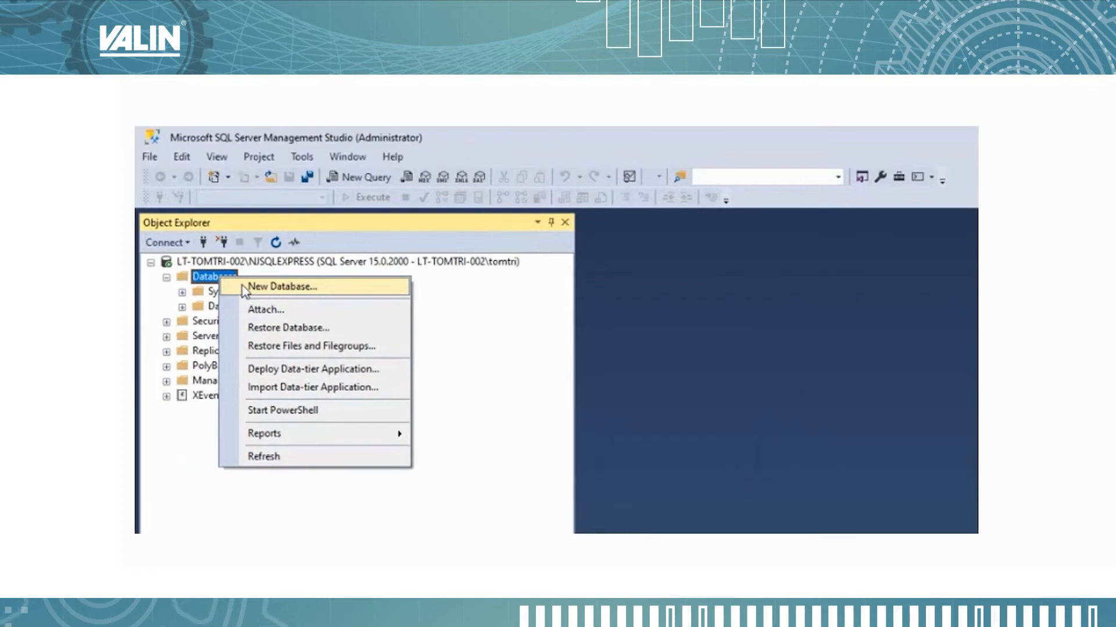
- Create a new database named NJDB under Databases
click(282, 287)
text(NJDB)
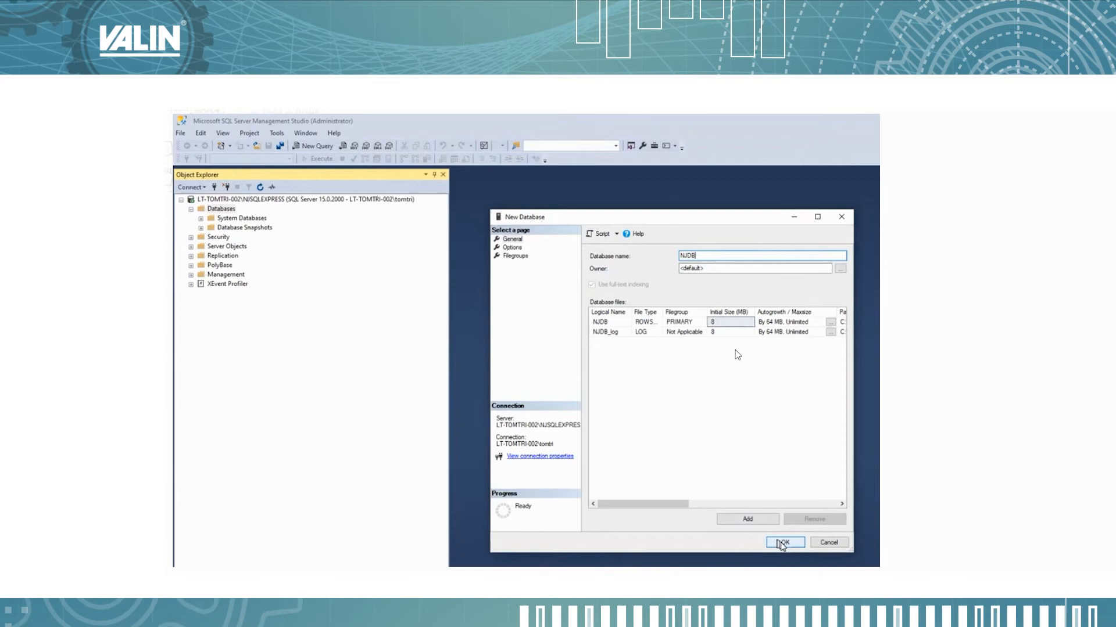
mouse_move(728, 388)
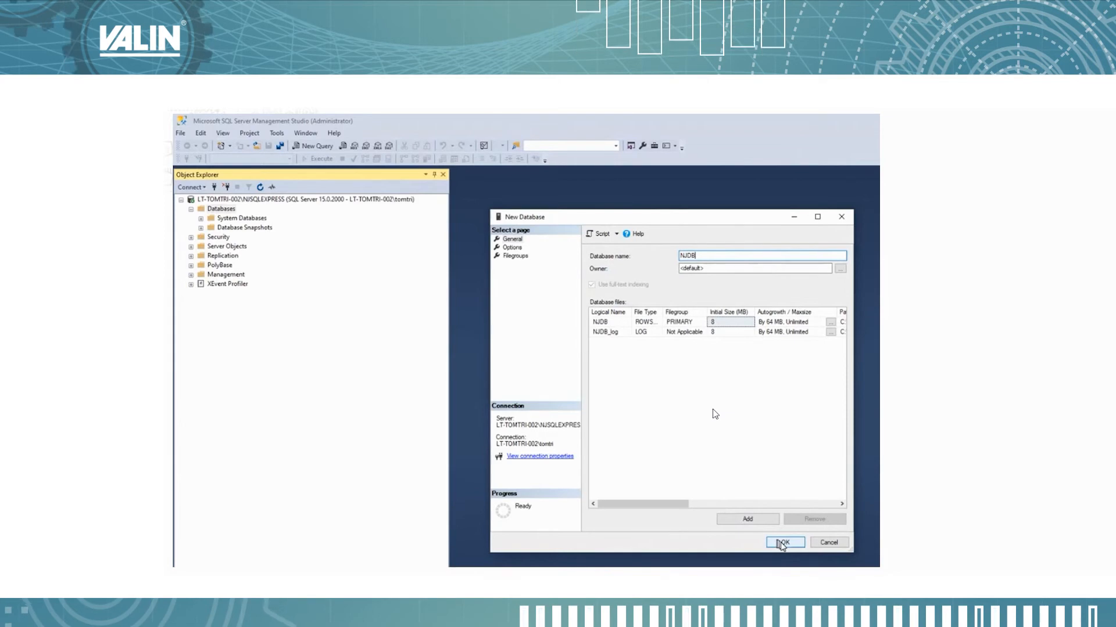
click(783, 542)
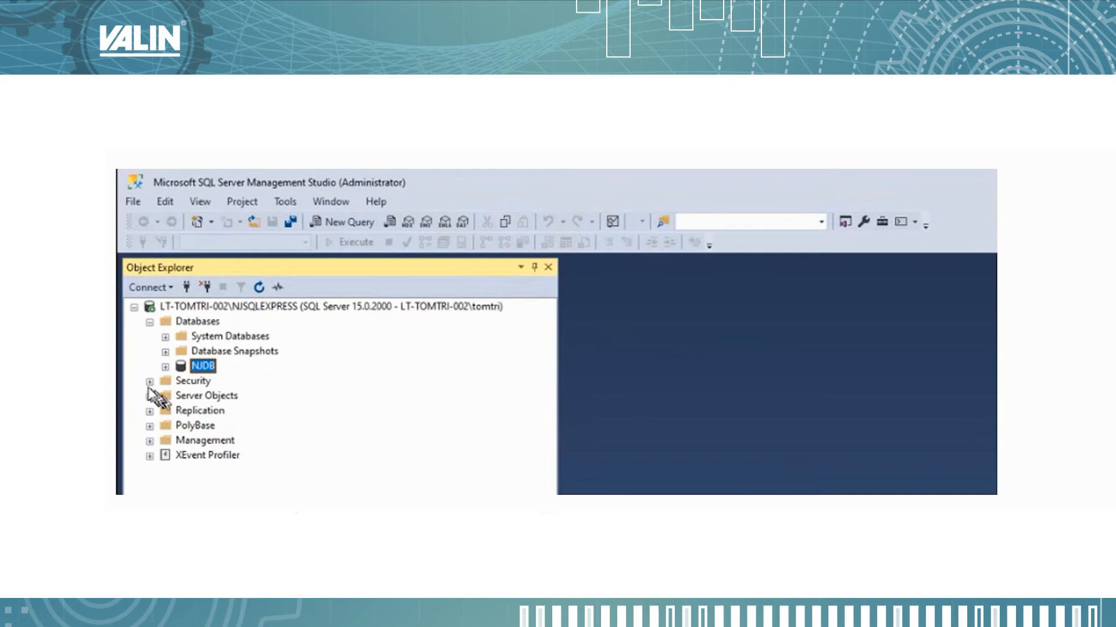
- Open the New Login form from Security > Logins
right_click(203, 367)
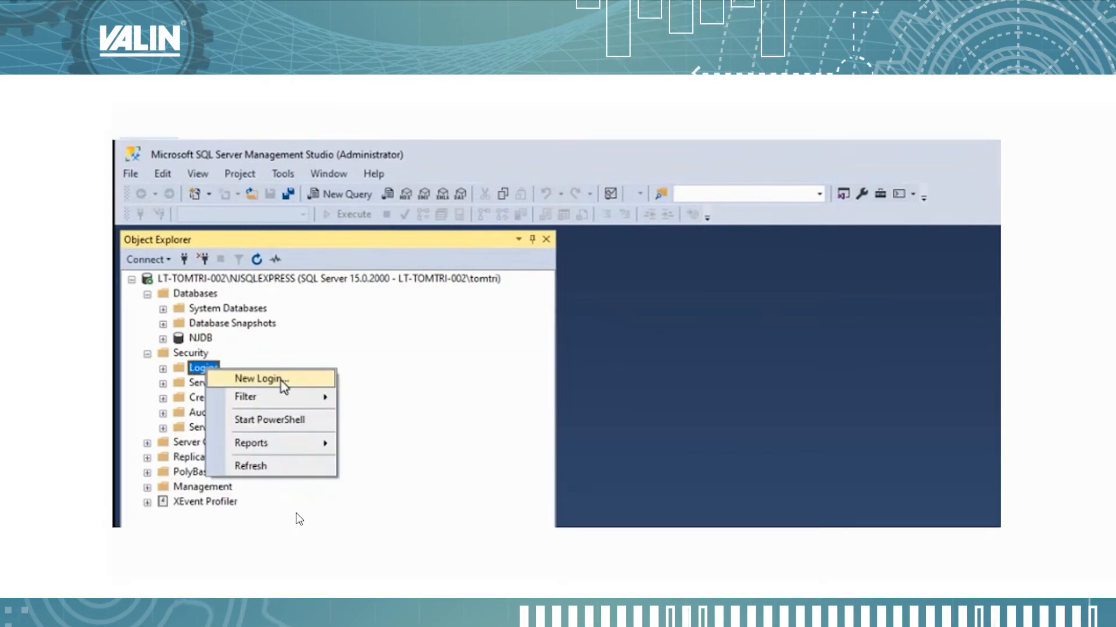
mouse_move(179, 362)
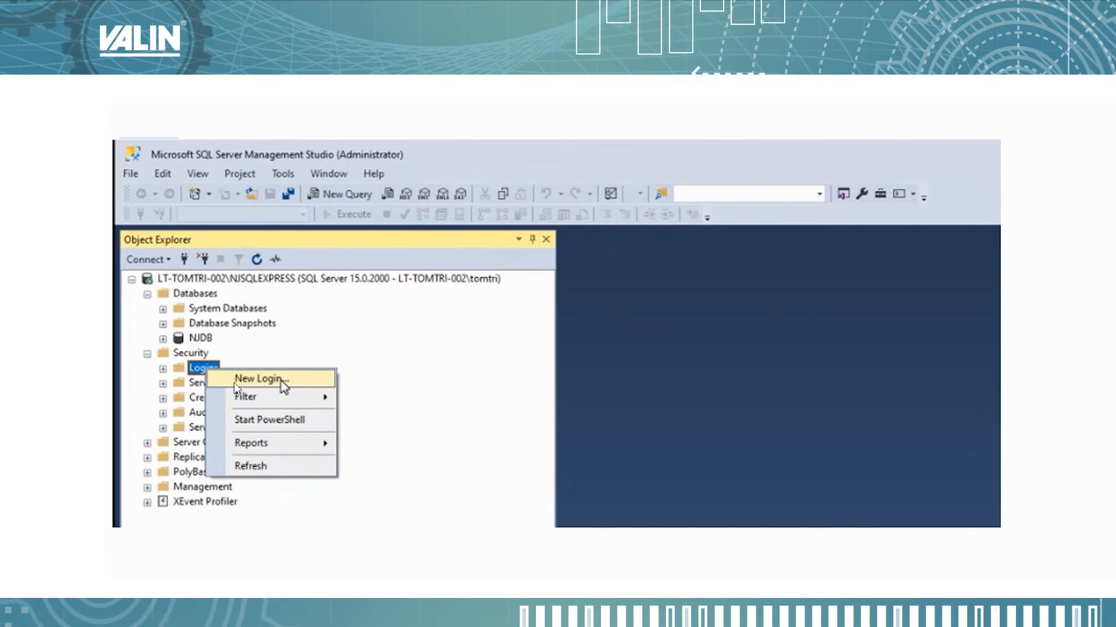
mouse_move(333, 388)
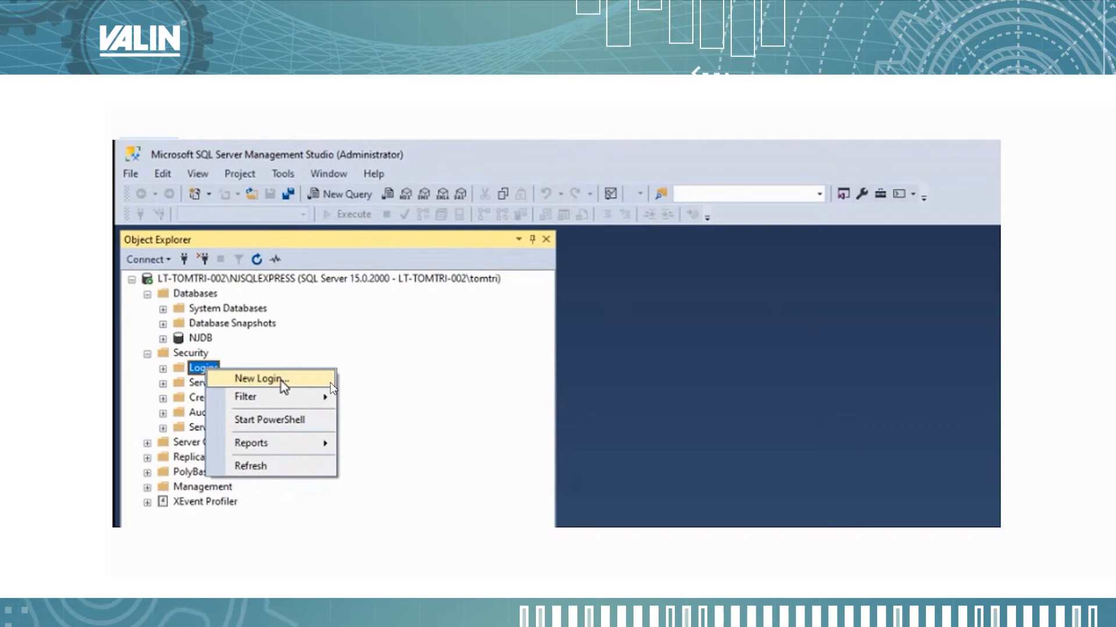
click(260, 378)
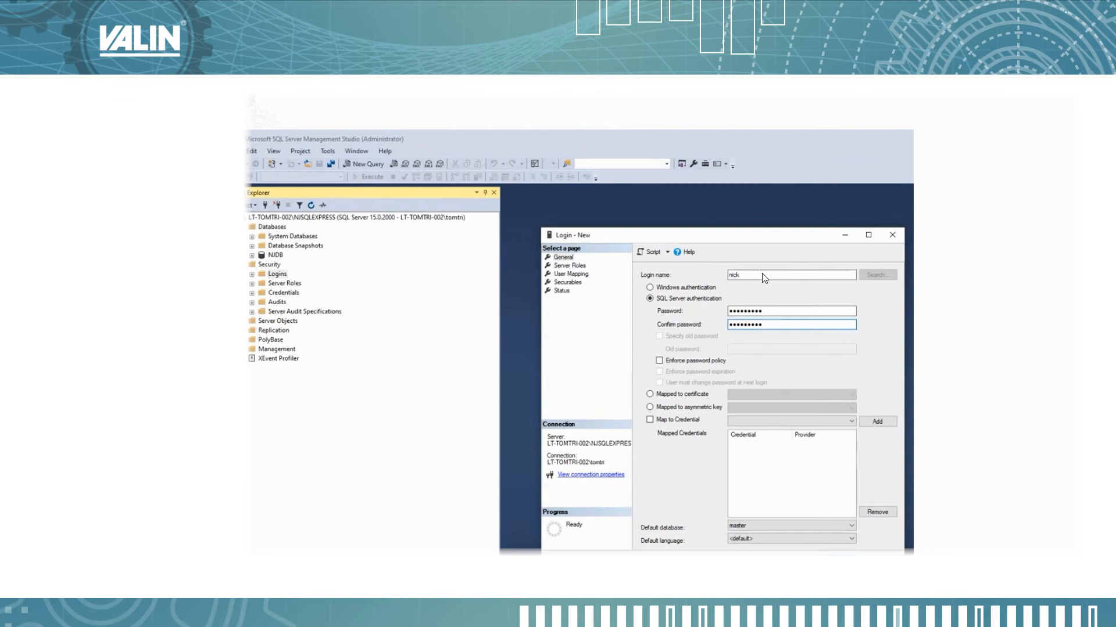
- Give login nick SQL Server authentication and NJDB as its default database
click(846, 479)
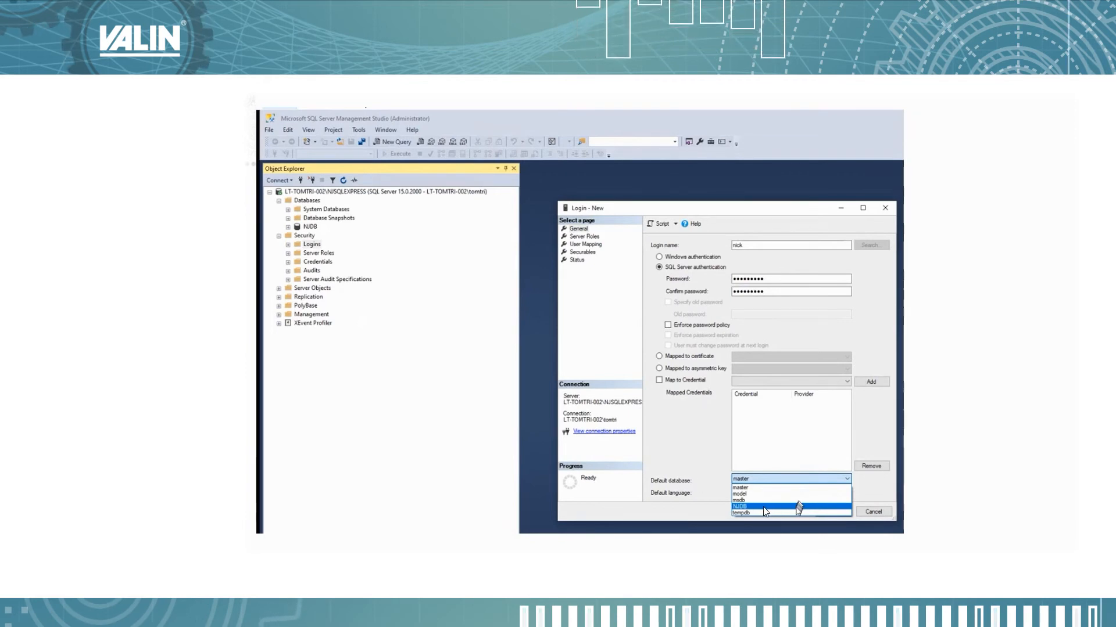
click(584, 236)
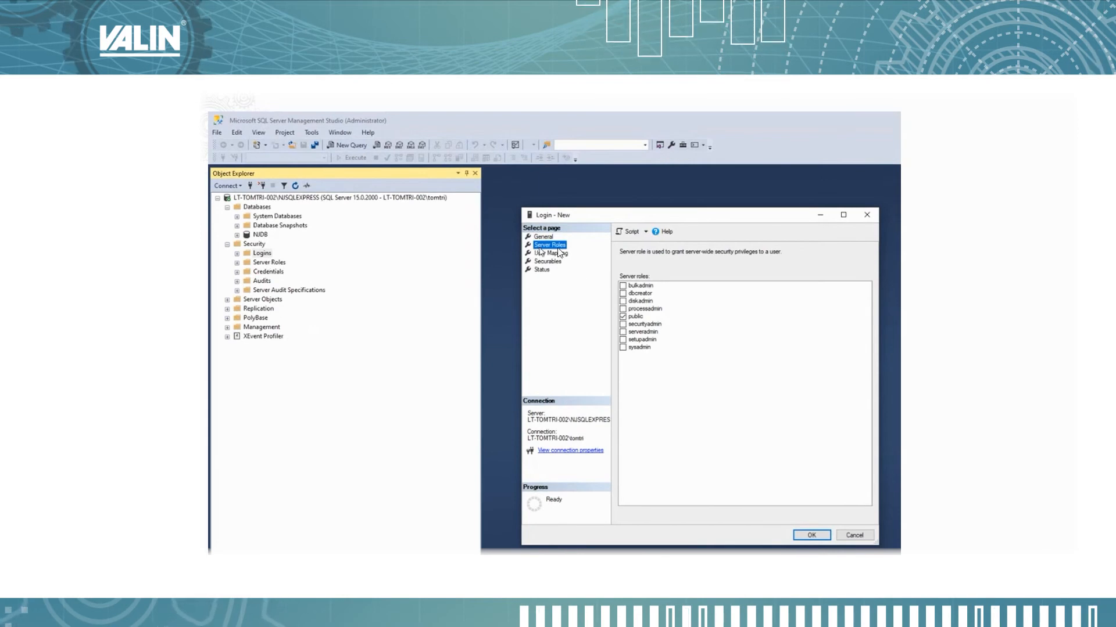
mouse_move(567, 254)
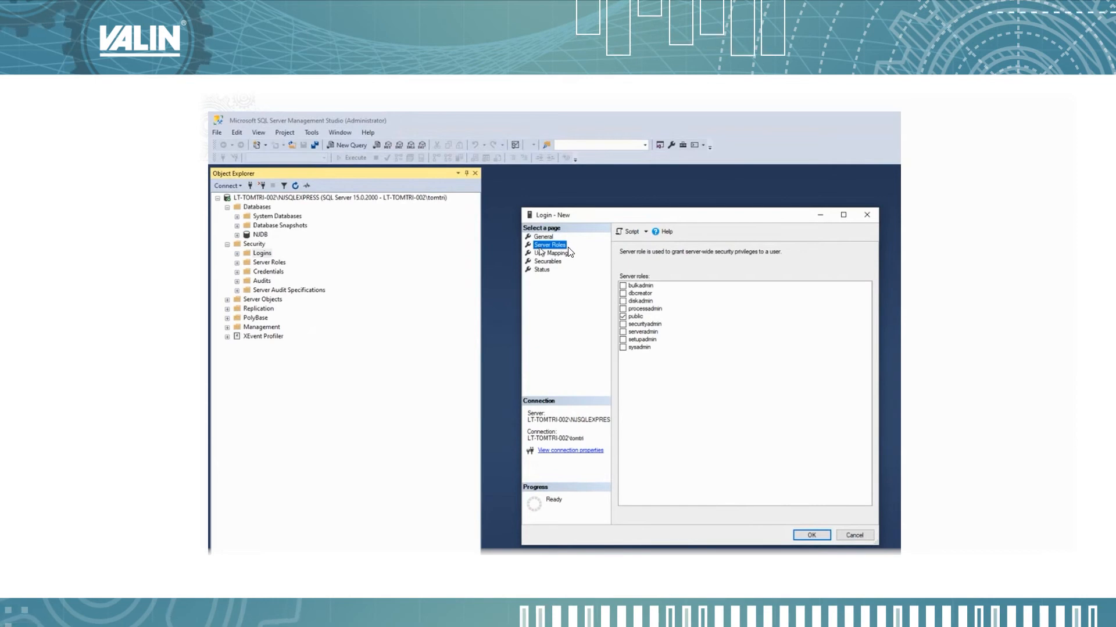
mouse_move(656, 320)
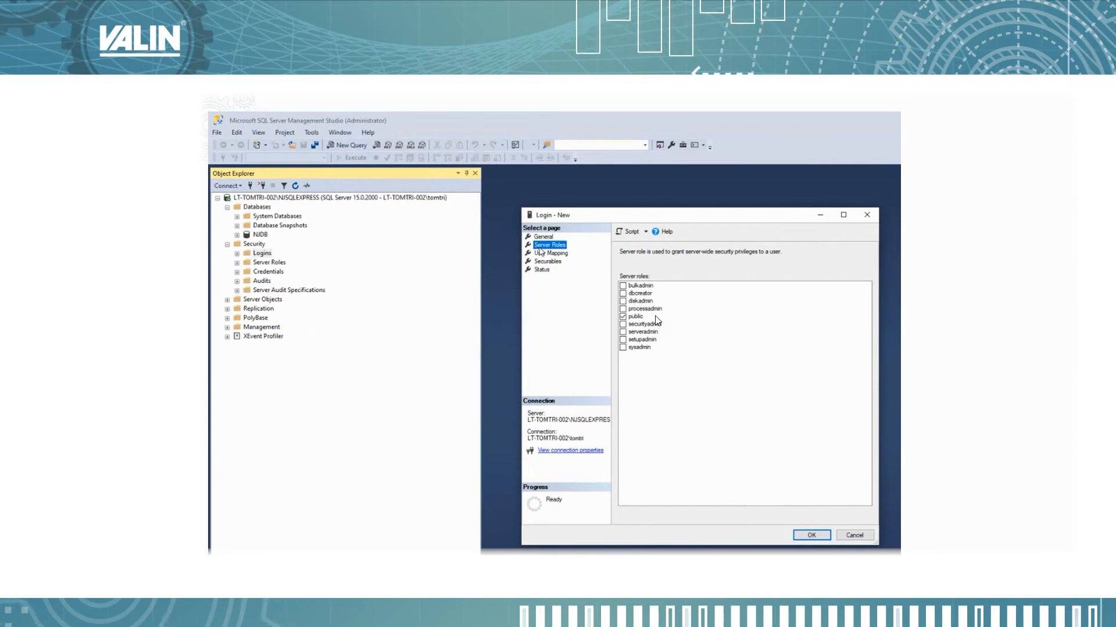
click(551, 253)
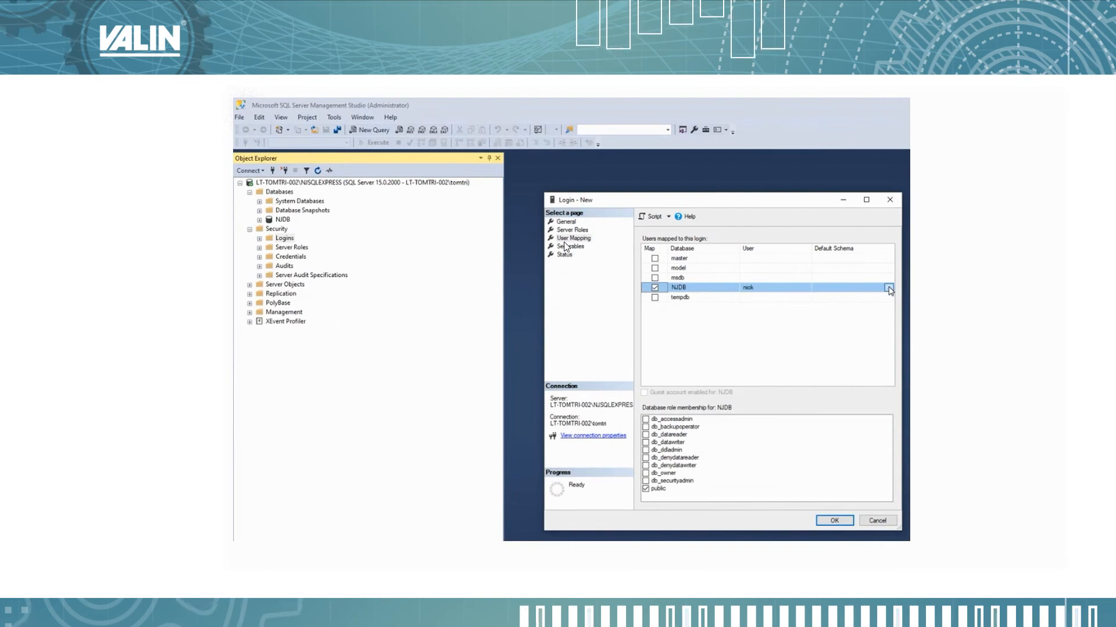
mouse_move(735, 308)
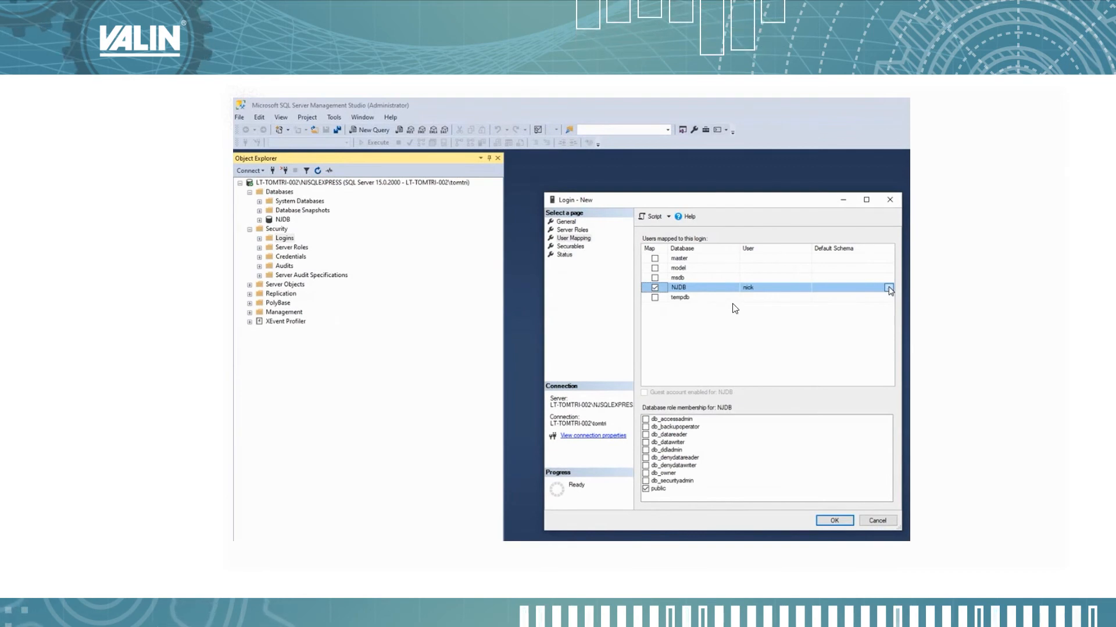
mouse_move(709, 292)
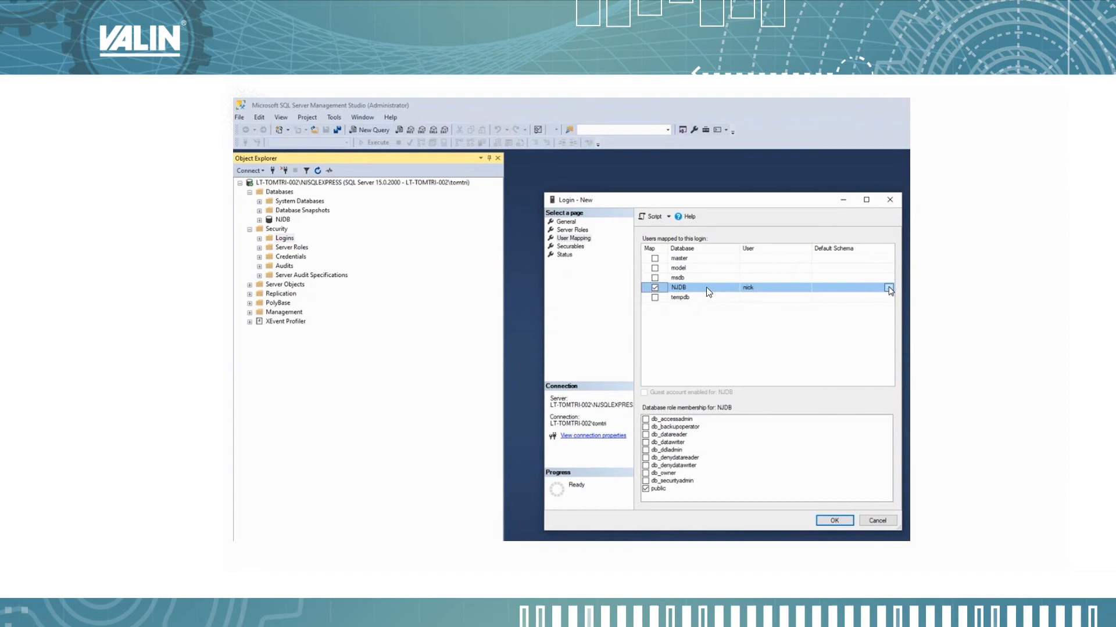
mouse_move(776, 289)
text(dbo)
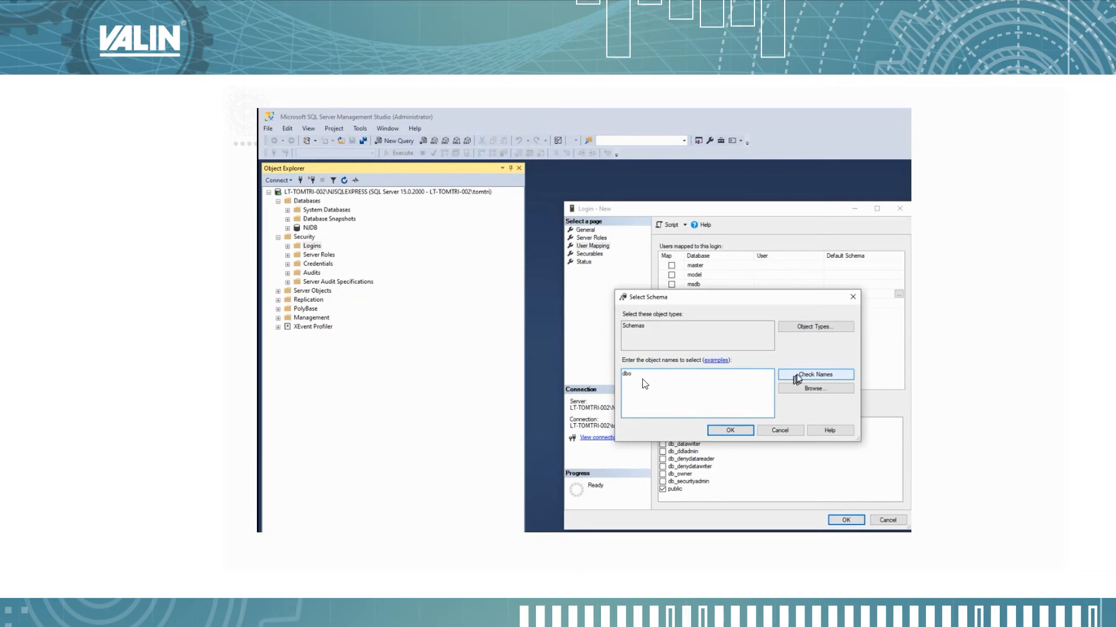
mouse_move(745, 447)
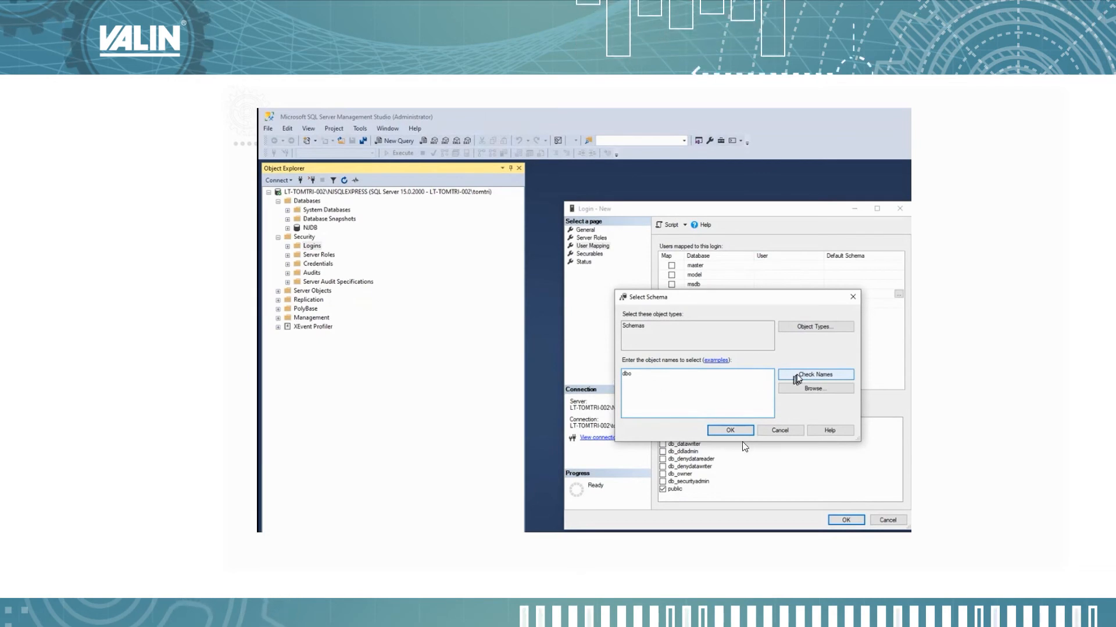
- Verify dbo as the default schema name for nick's NJDB mapping
click(815, 374)
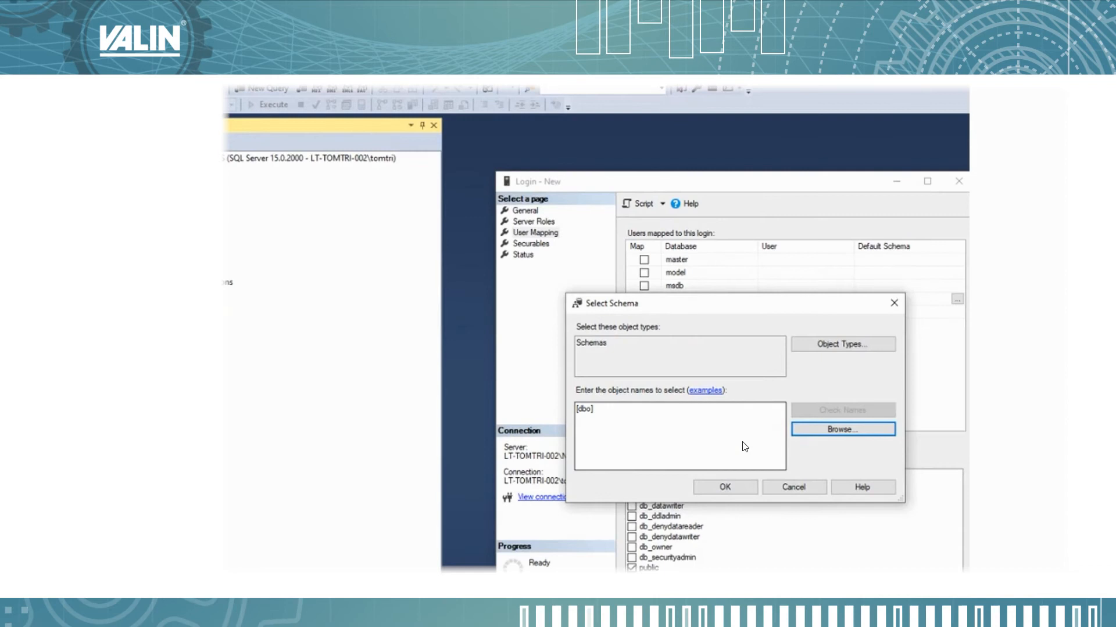
- Apply dbo as the default schema and add nick to the db_datareader role
click(723, 487)
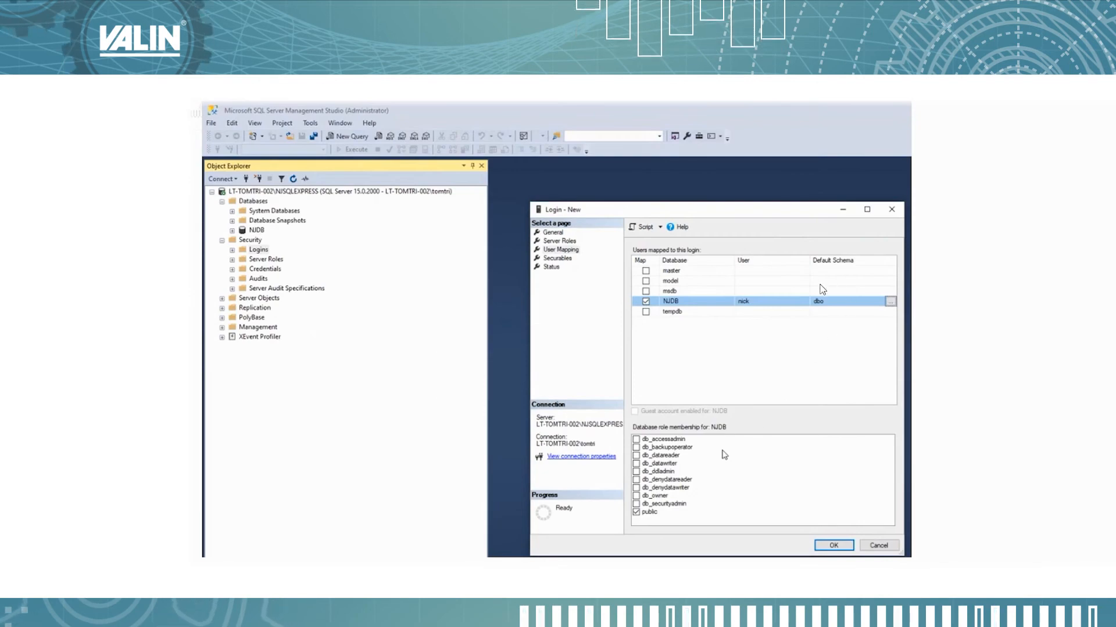
mouse_move(816, 310)
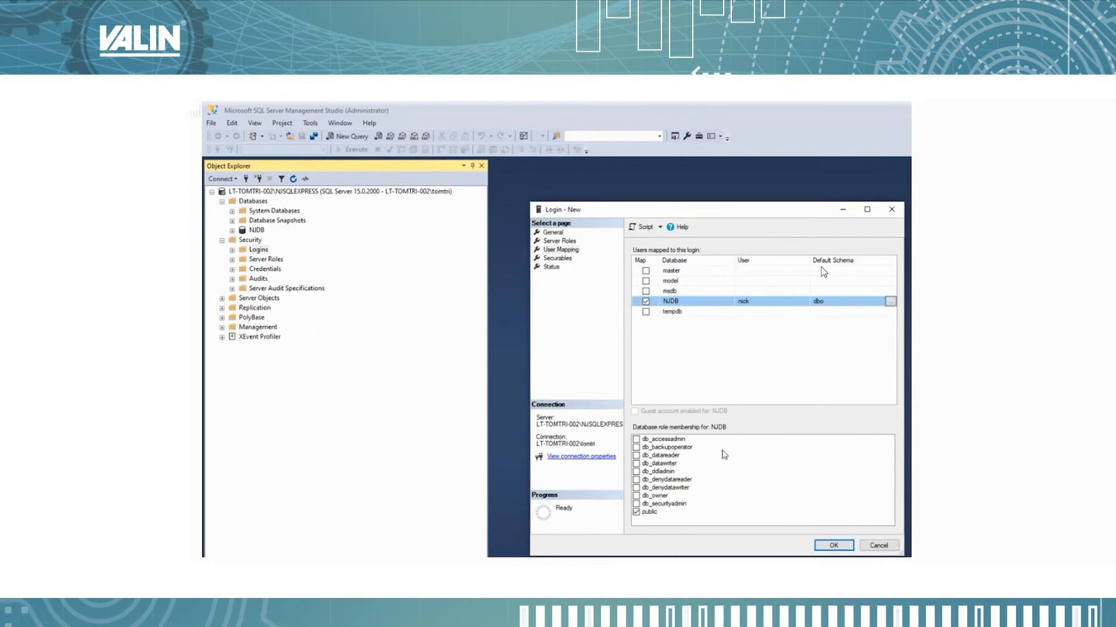
mouse_move(796, 449)
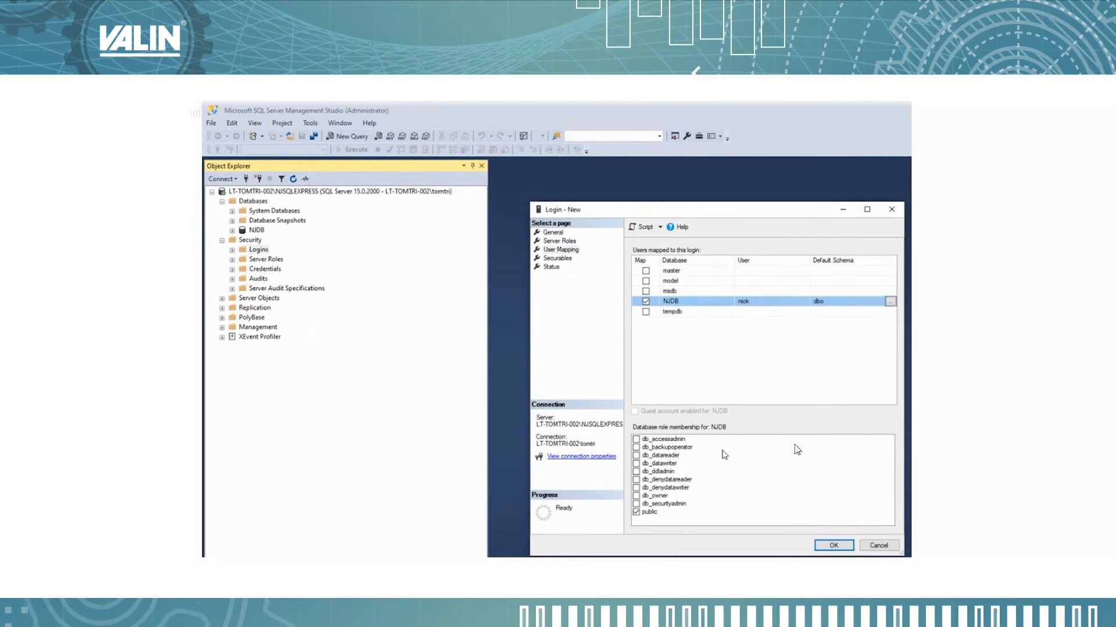
click(642, 463)
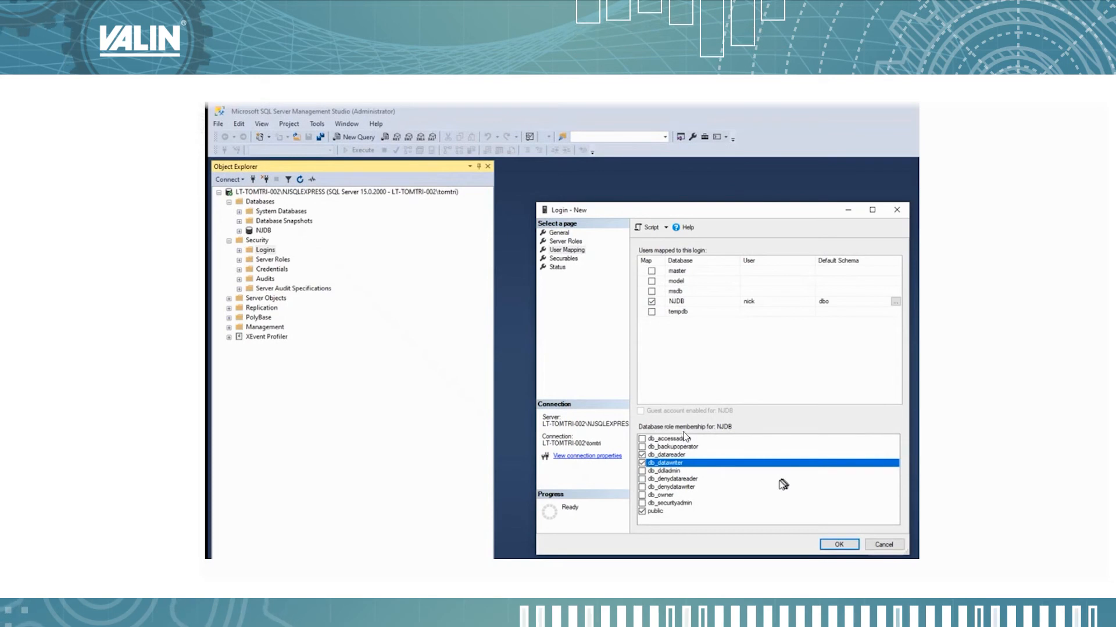
mouse_move(727, 437)
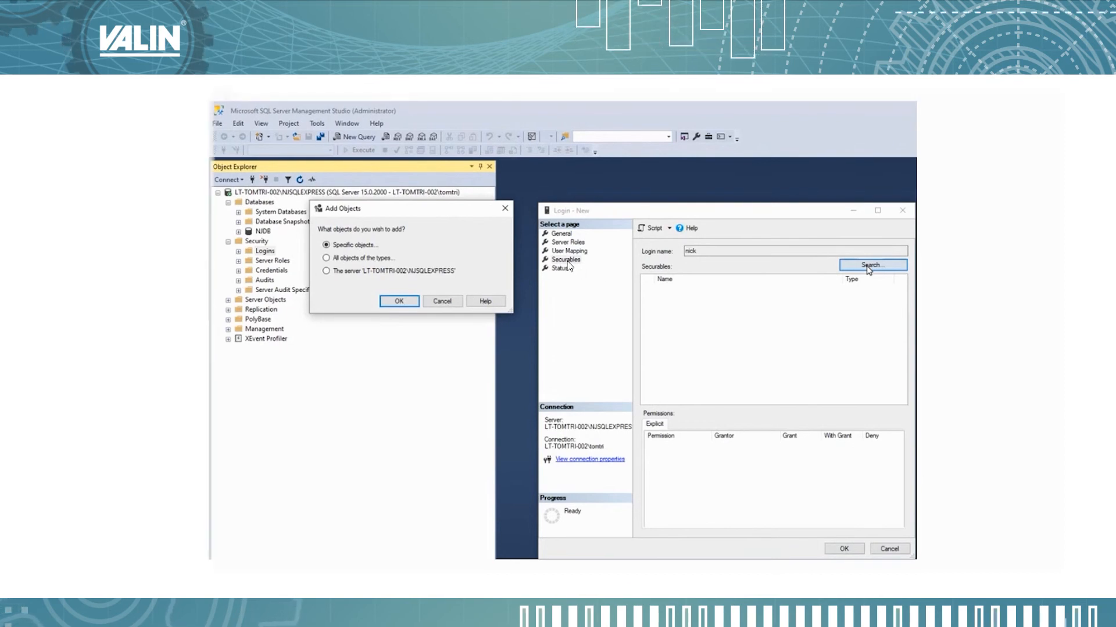
mouse_move(476, 326)
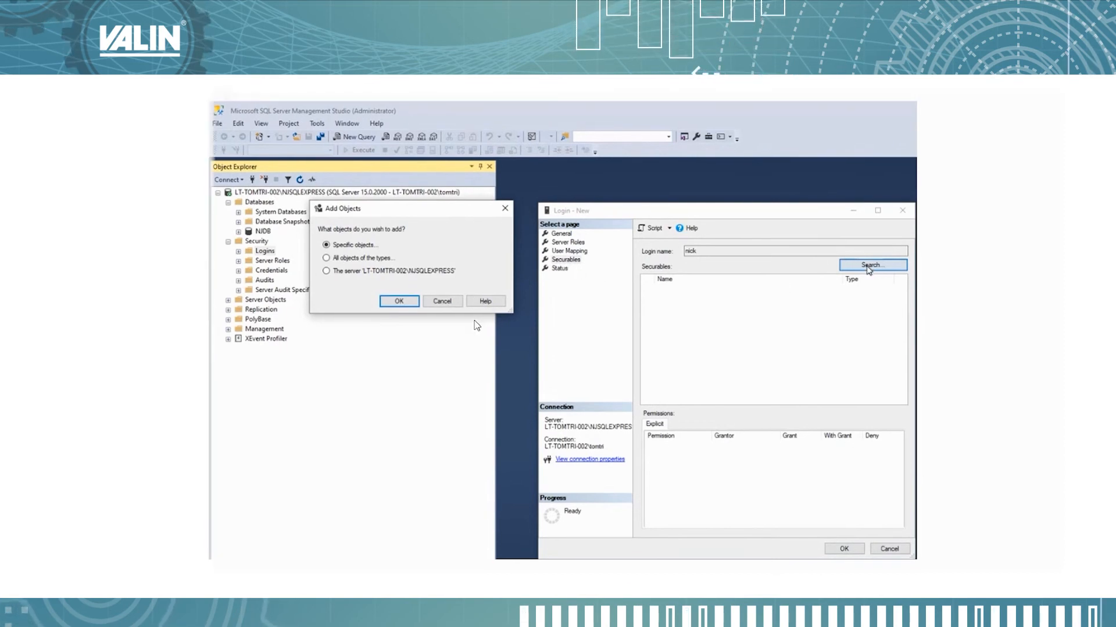
mouse_move(339, 284)
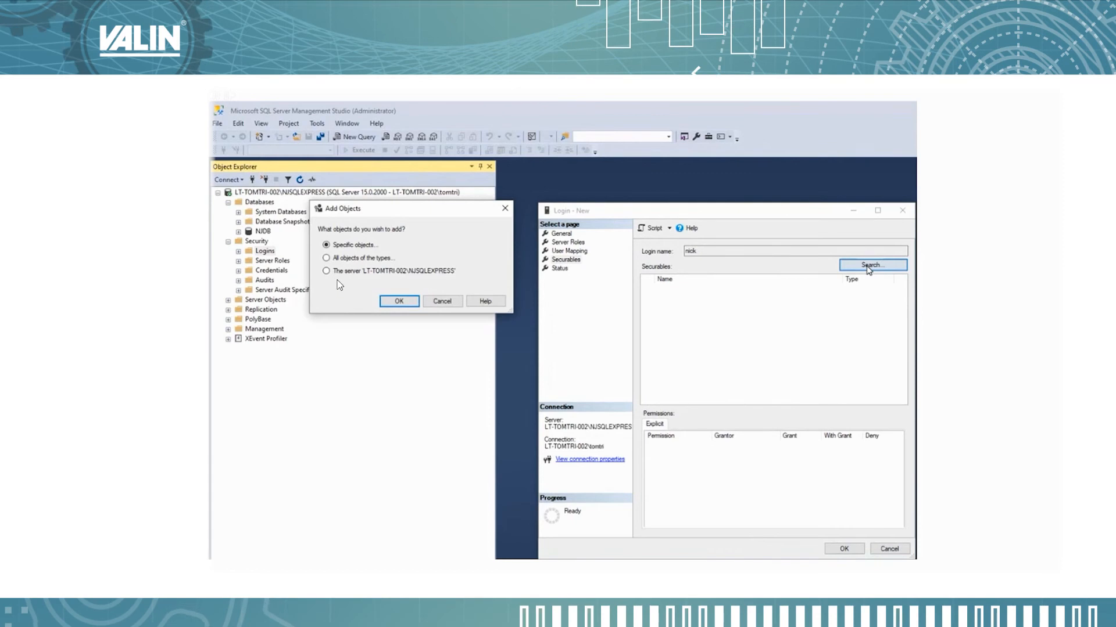
mouse_move(345, 279)
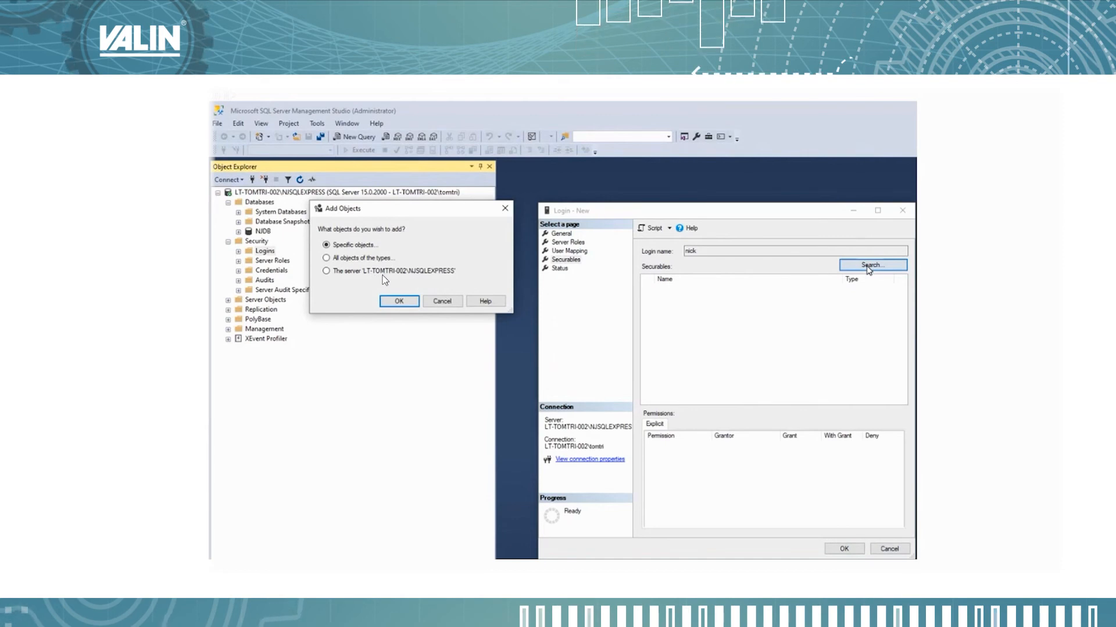
mouse_move(440, 280)
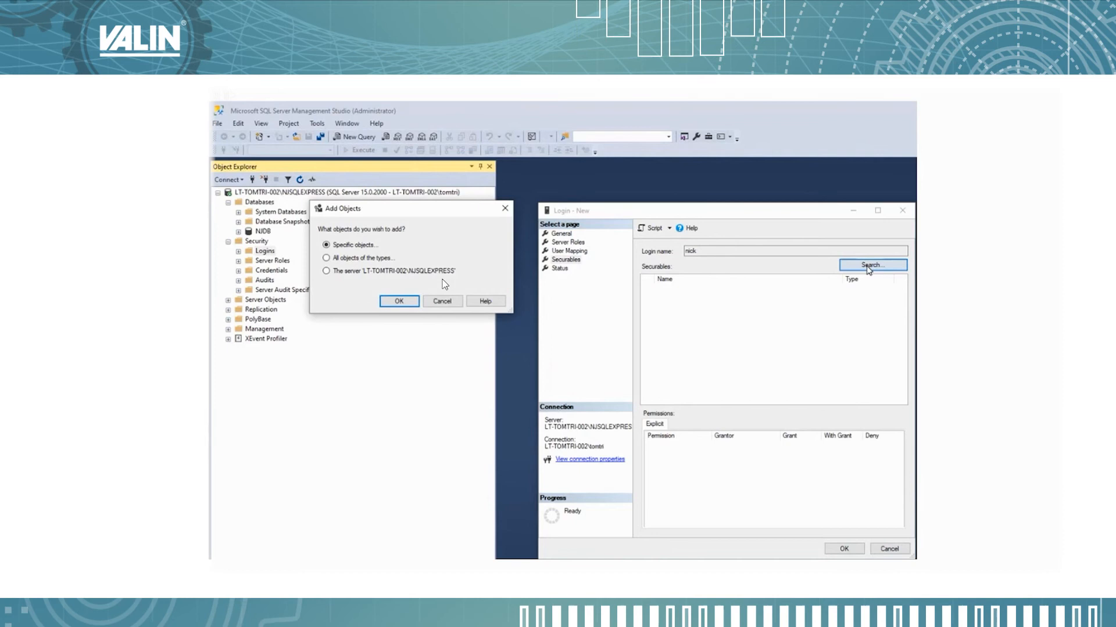
mouse_move(419, 281)
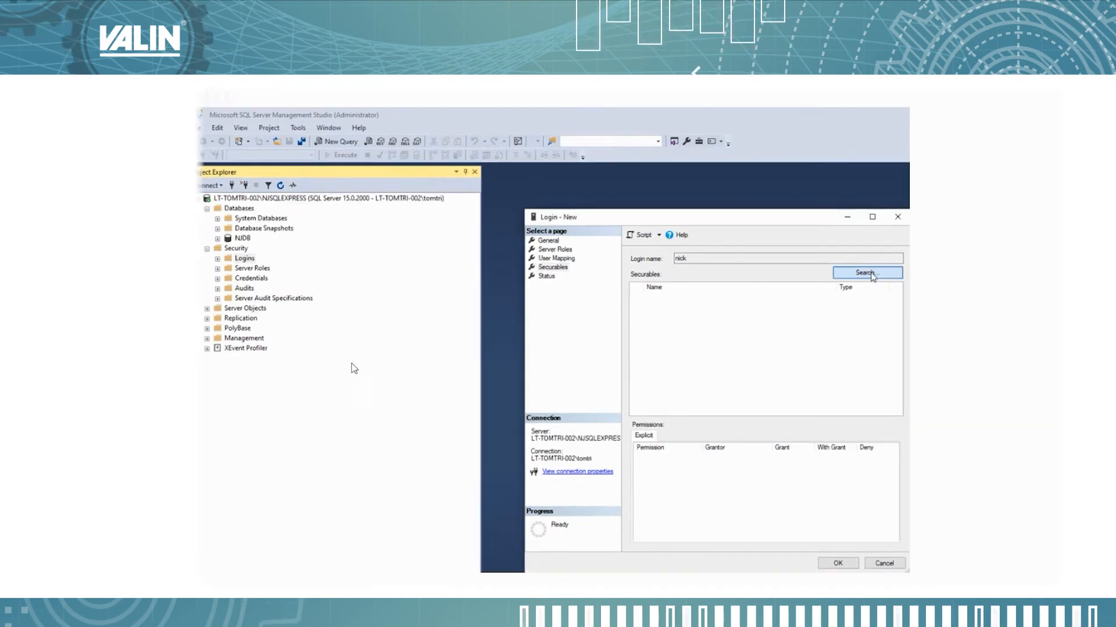
- Add the NJSQLEXPRESS server itself to nick's securables
click(866, 273)
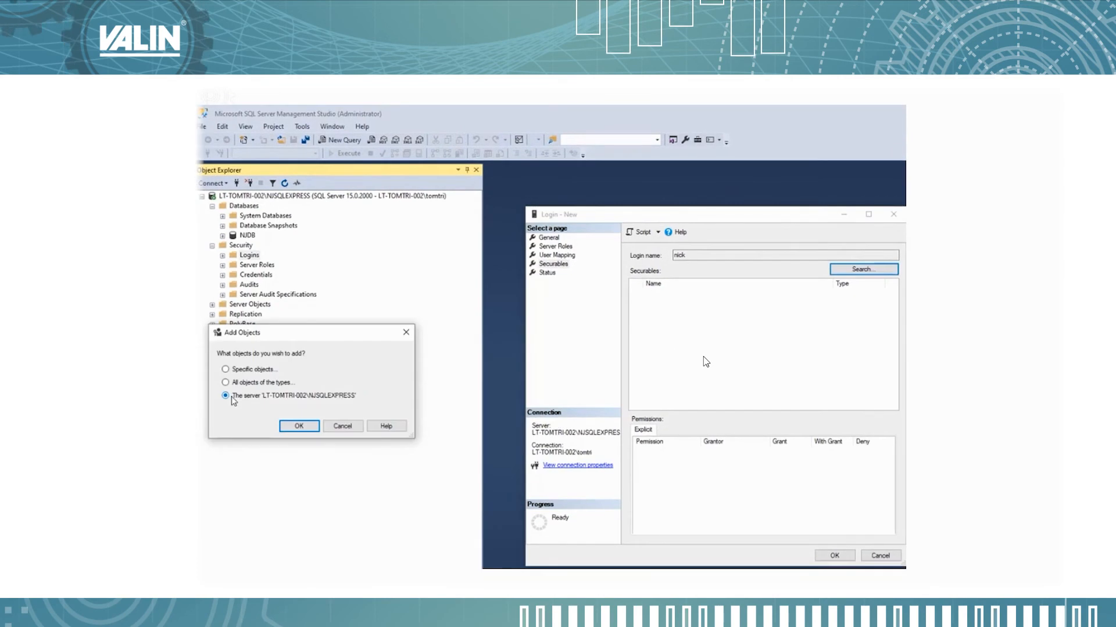
mouse_move(286, 437)
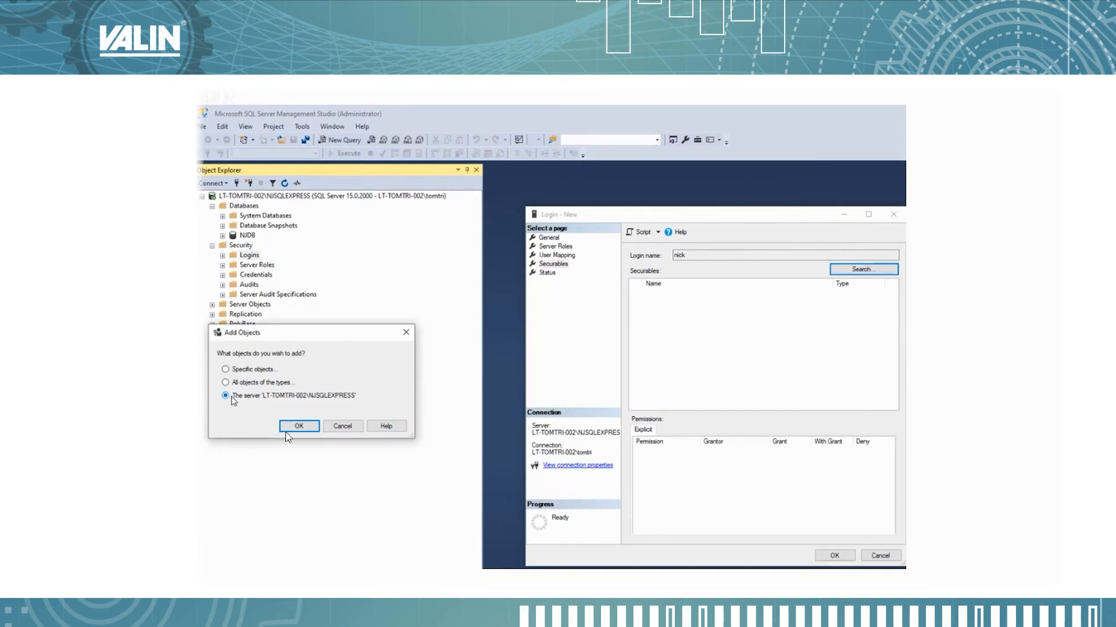
click(299, 426)
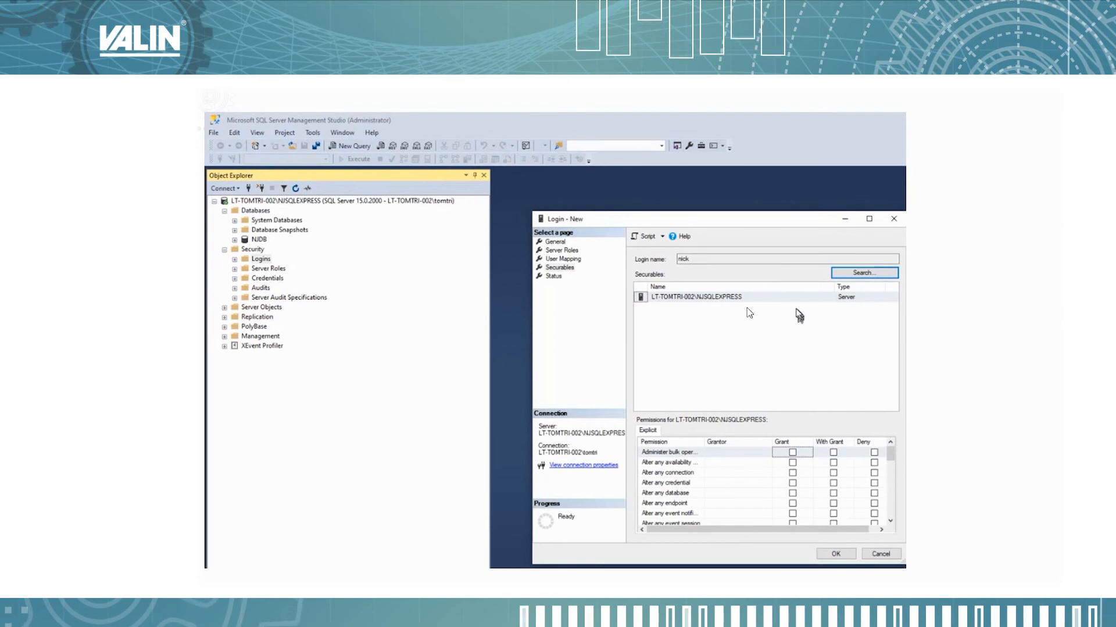
mouse_move(649, 314)
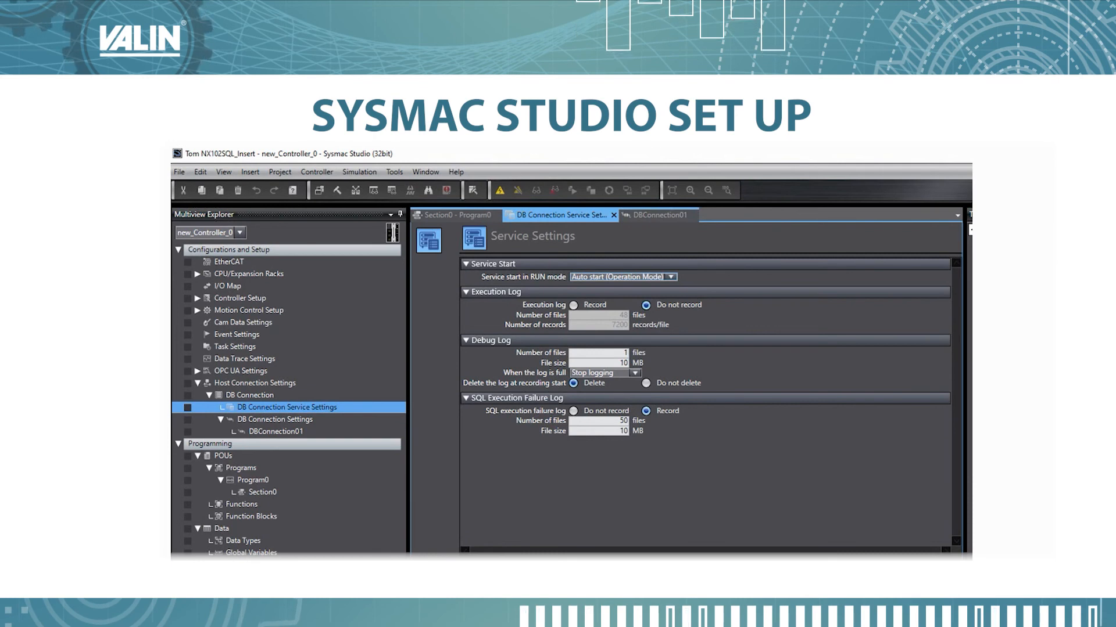
mouse_move(338, 478)
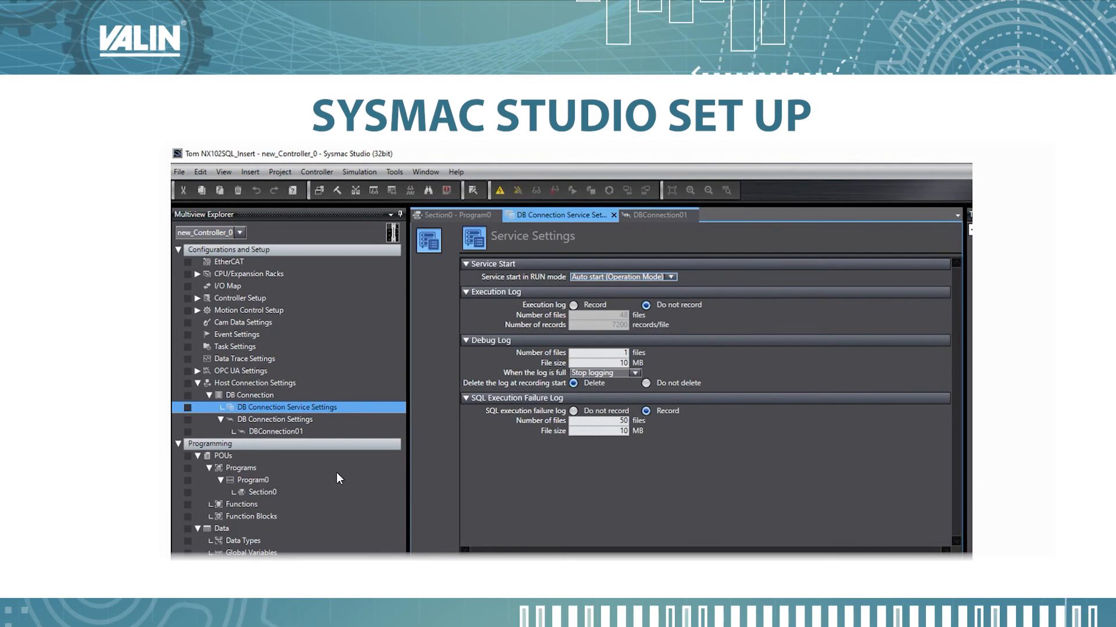
mouse_move(224, 404)
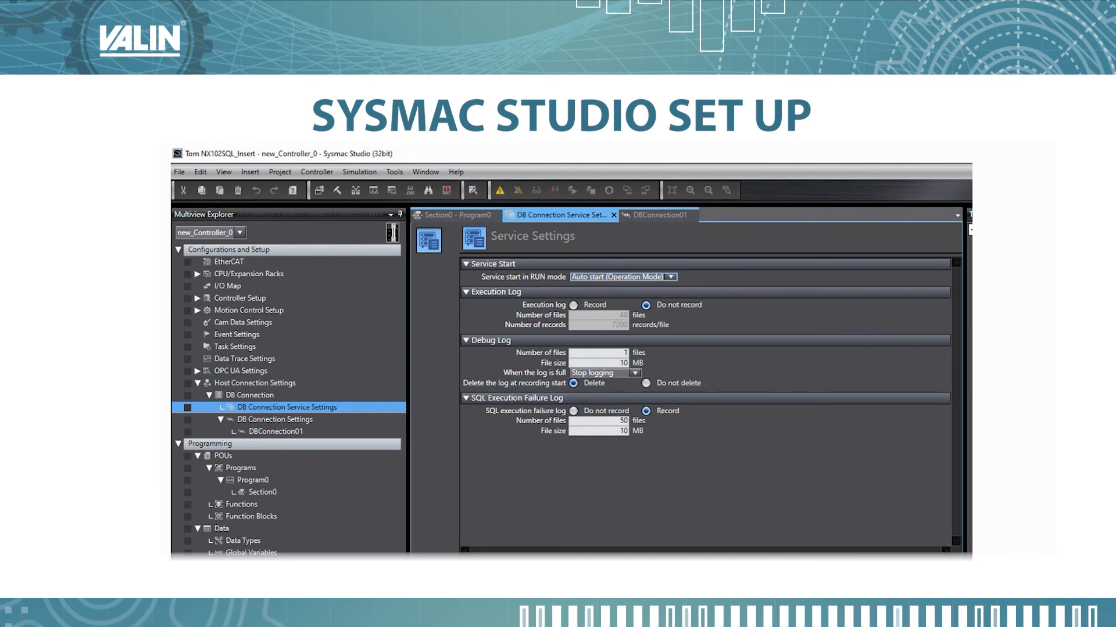
mouse_move(606, 297)
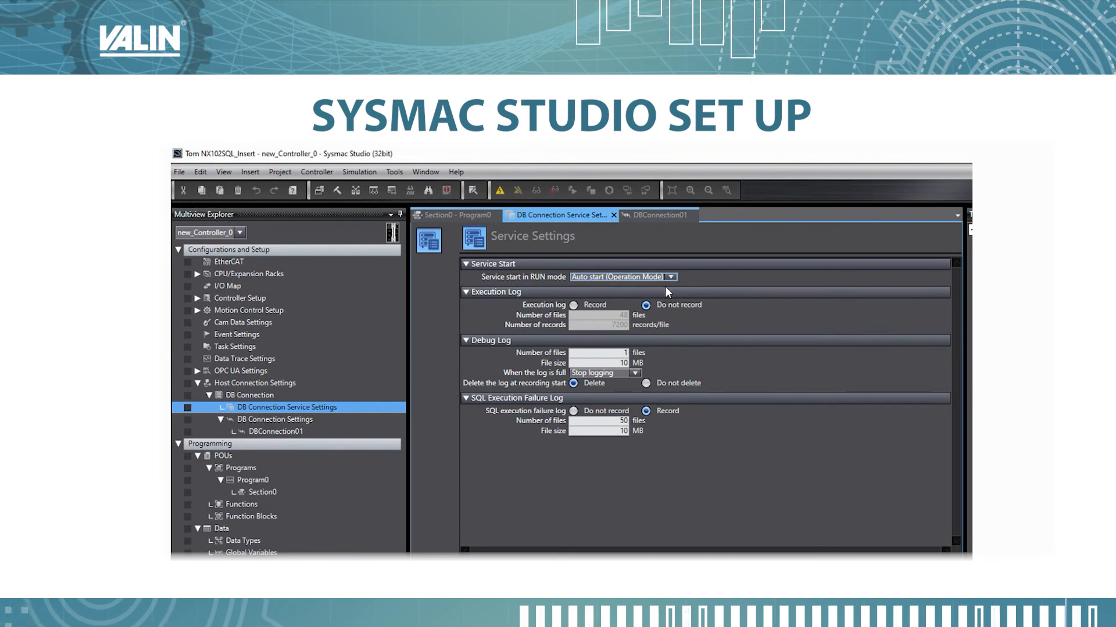
mouse_move(607, 319)
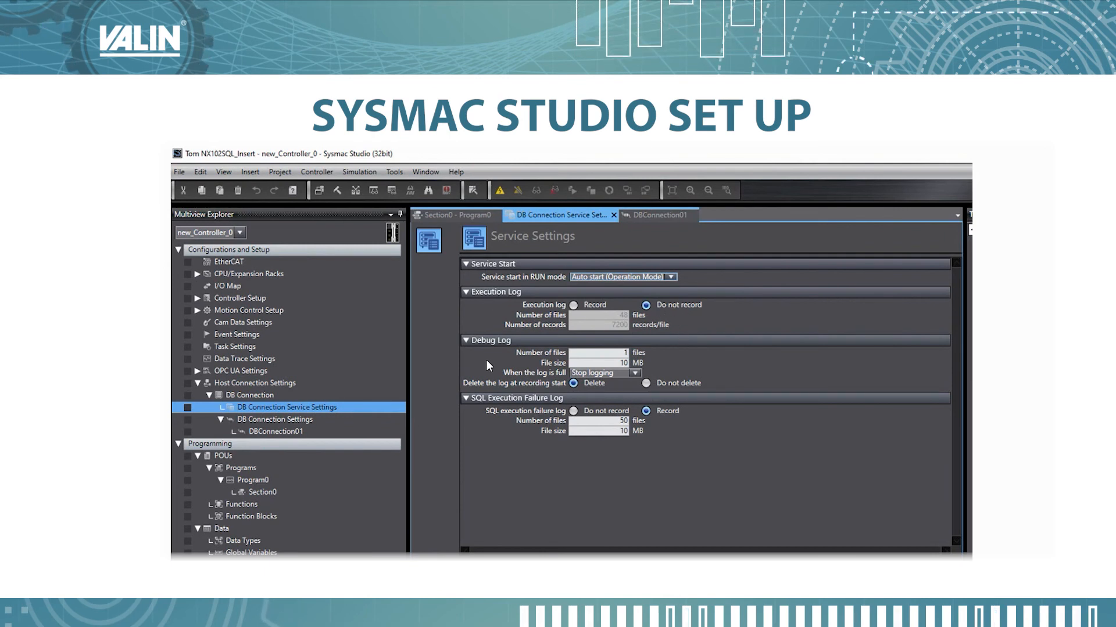
mouse_move(592, 397)
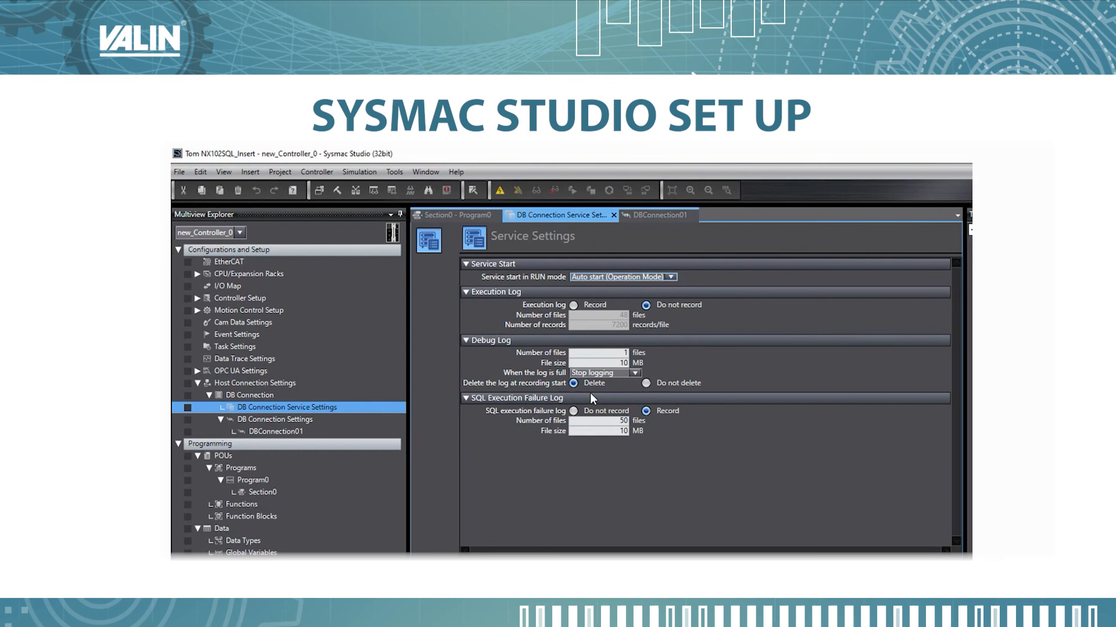
mouse_move(628, 386)
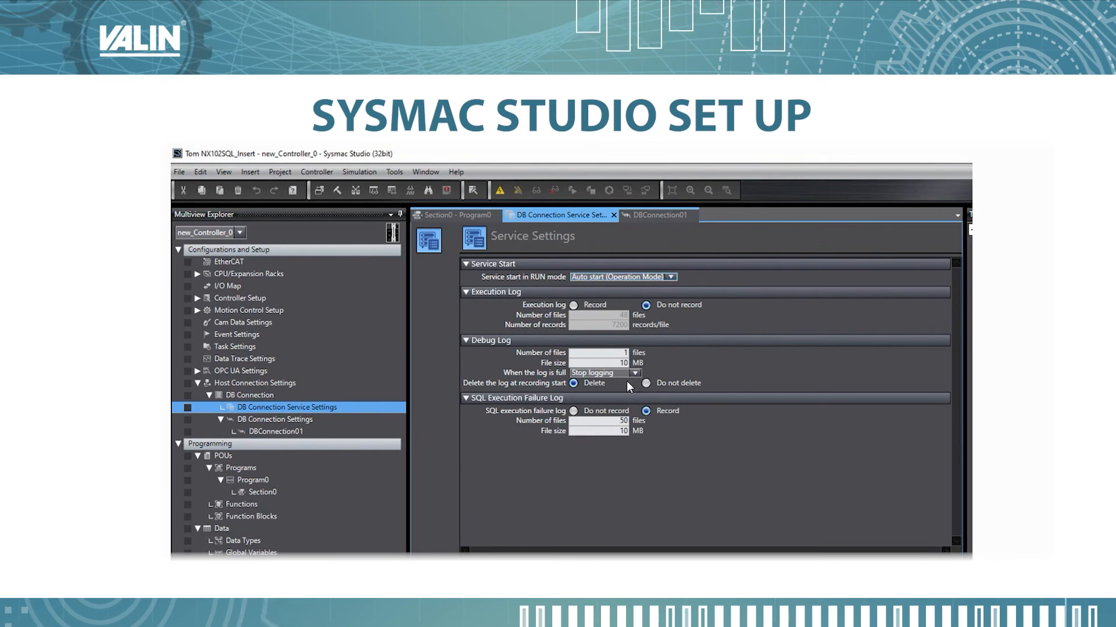
mouse_move(625, 390)
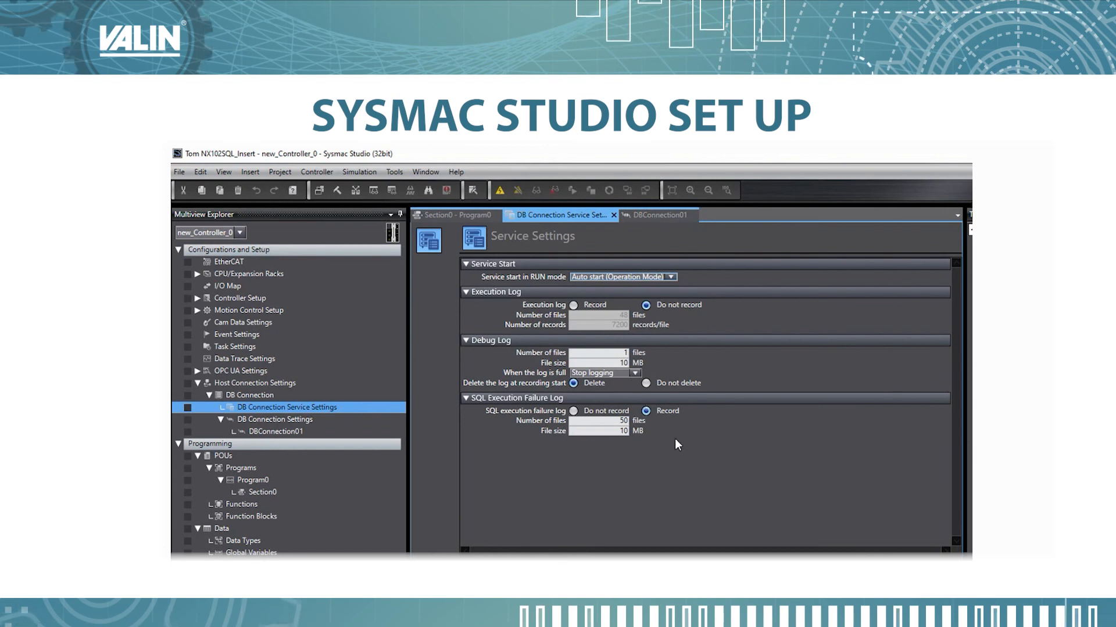
mouse_move(668, 422)
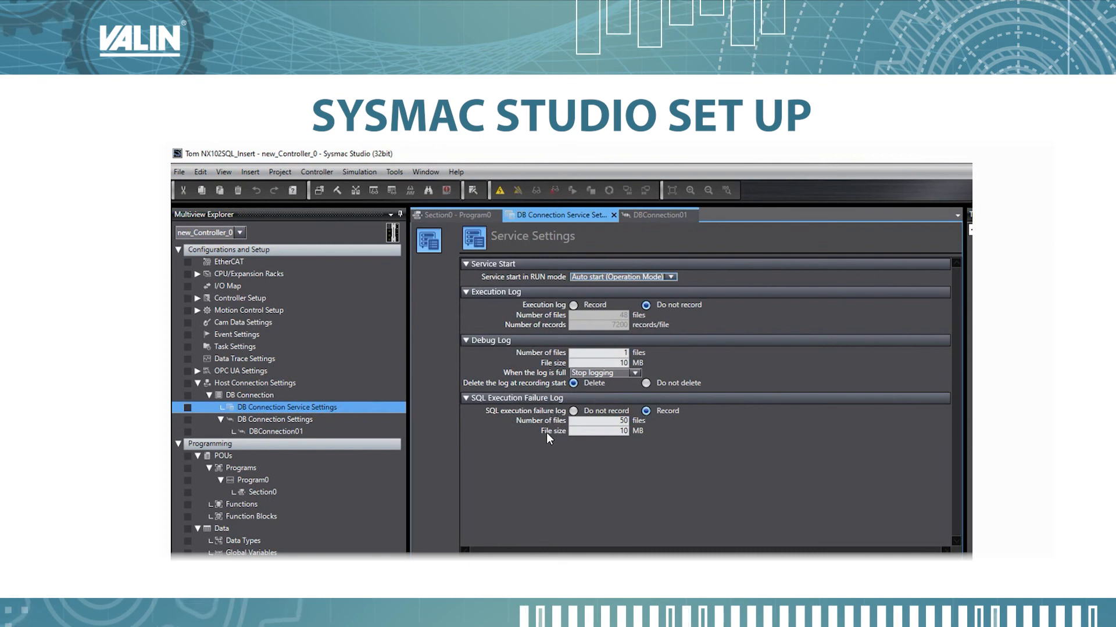
mouse_move(688, 412)
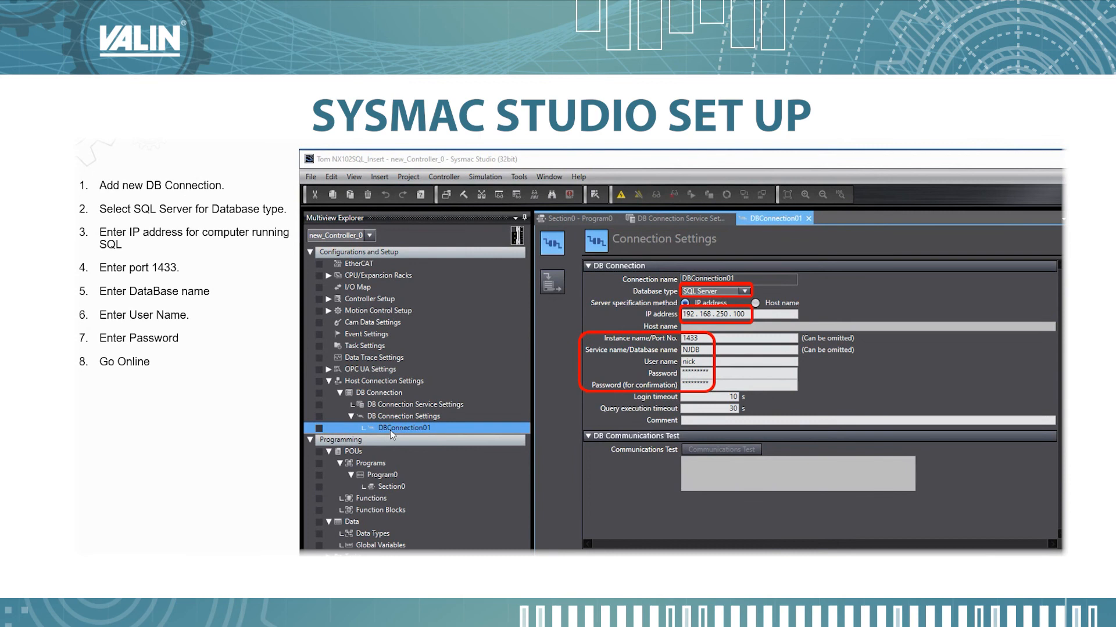
mouse_move(694, 300)
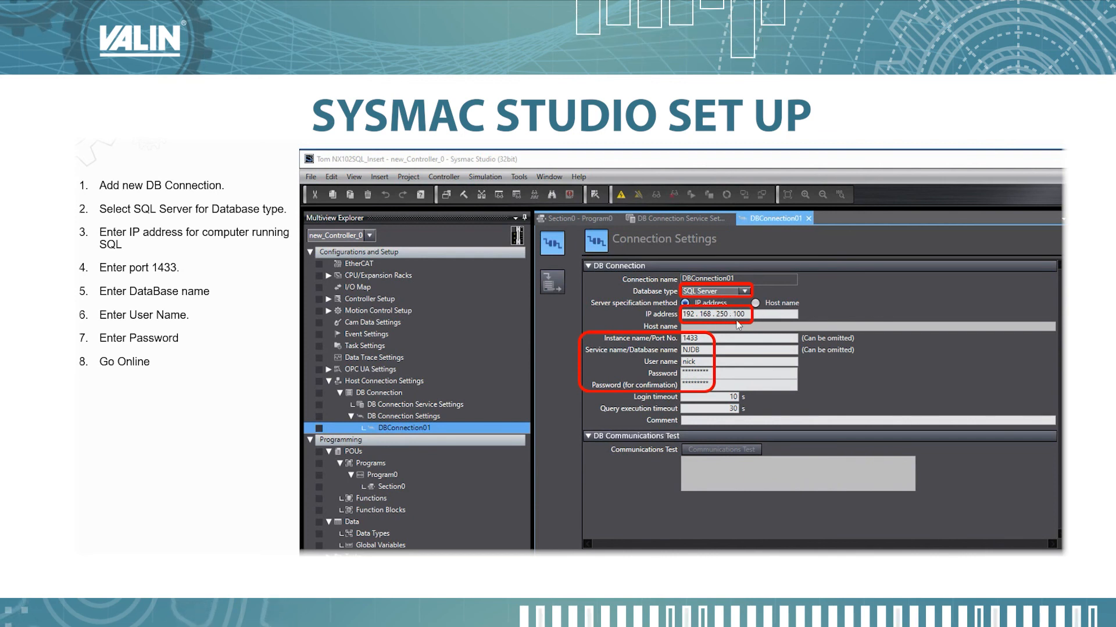
mouse_move(749, 320)
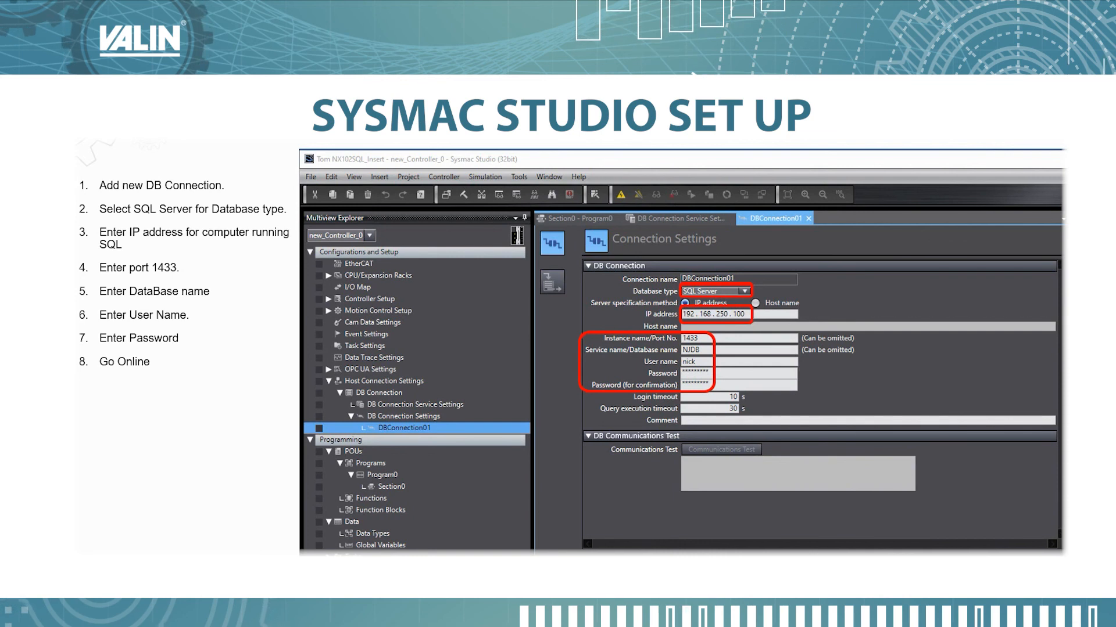
mouse_move(722, 366)
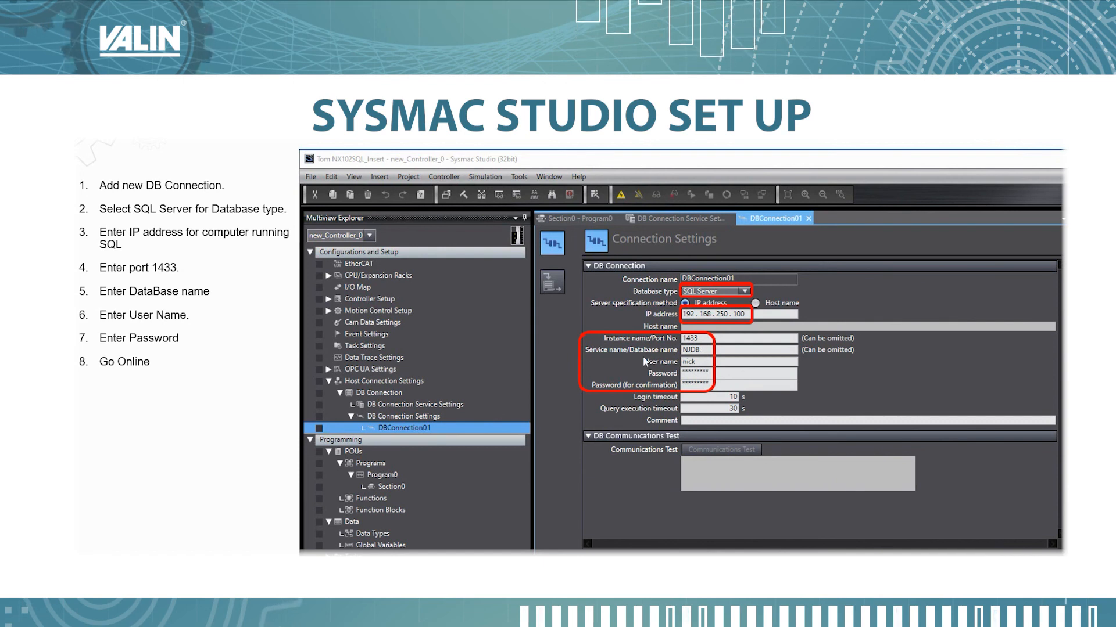
mouse_move(701, 358)
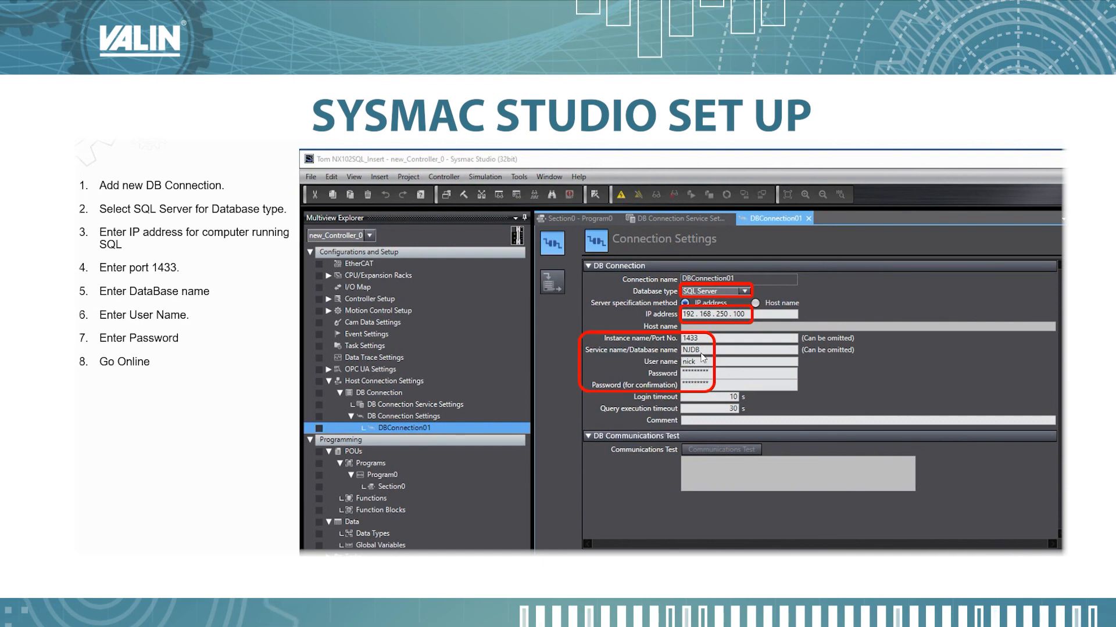
mouse_move(720, 348)
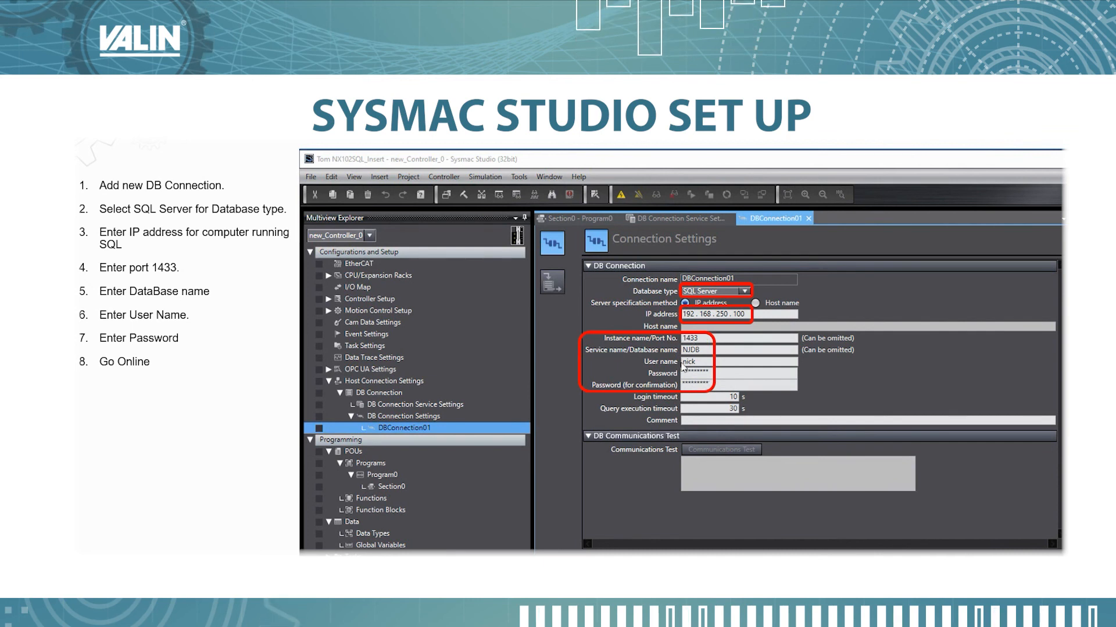
mouse_move(688, 384)
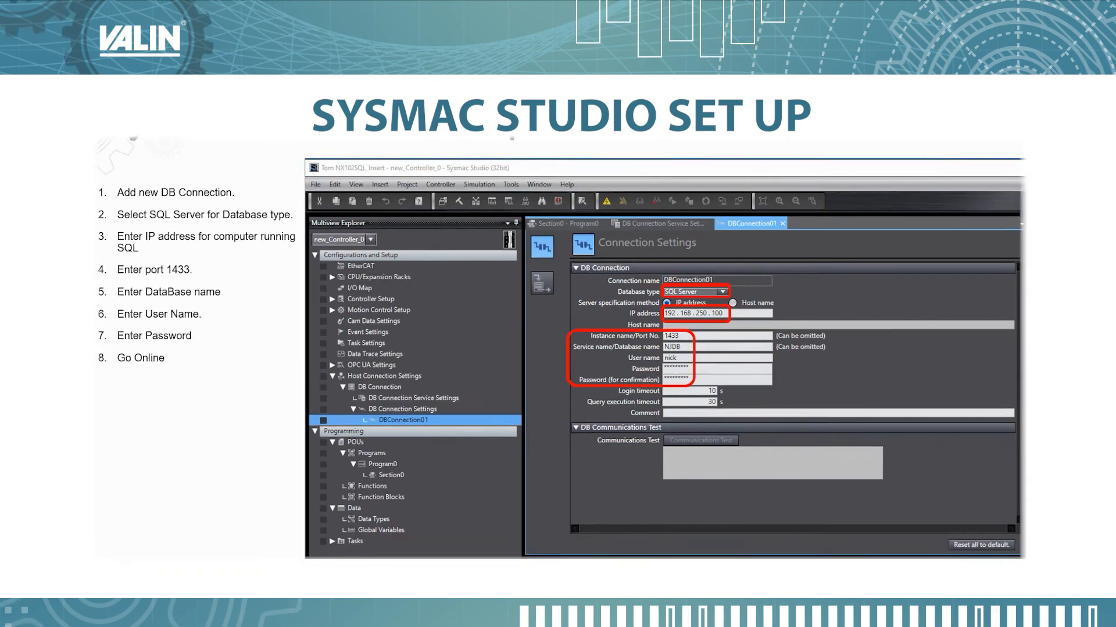
- Run the DBConnection01 communications test and get Test OK
click(697, 437)
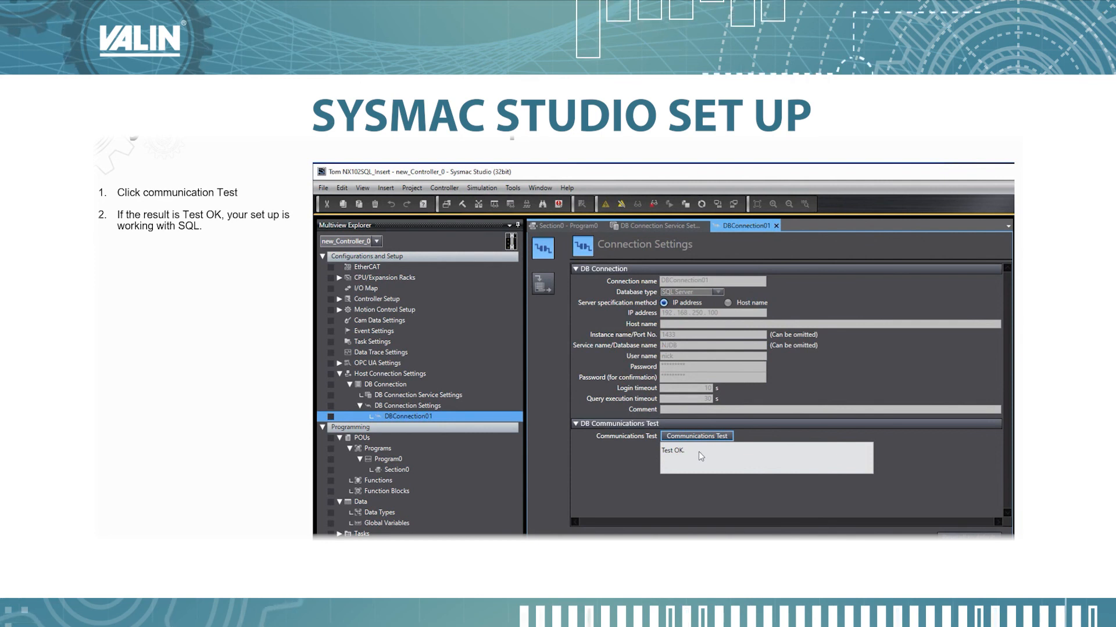
mouse_move(162, 419)
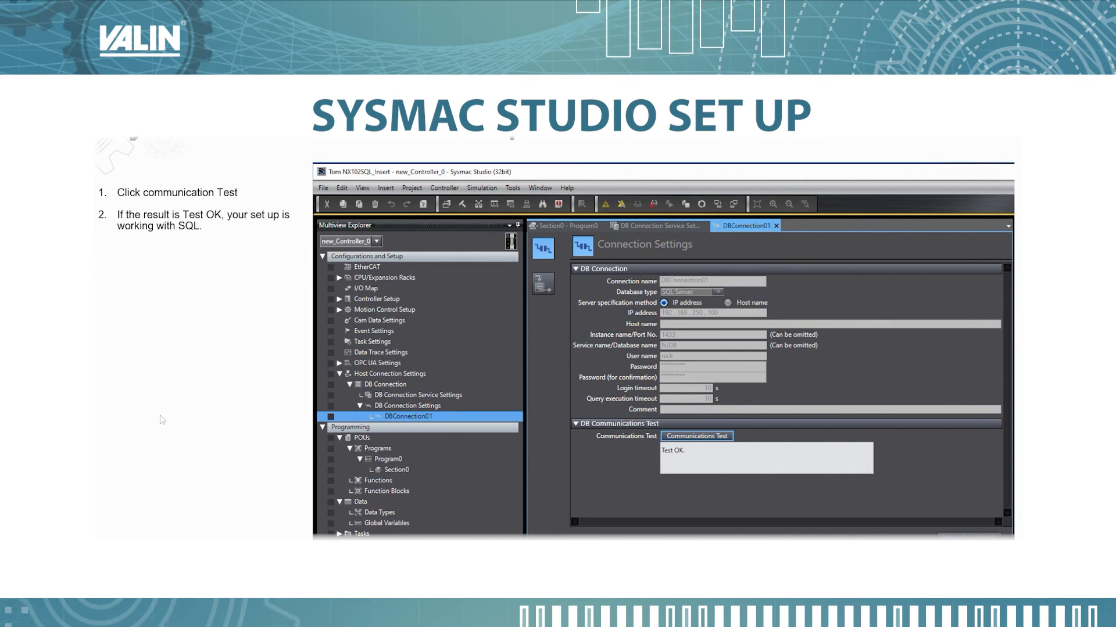